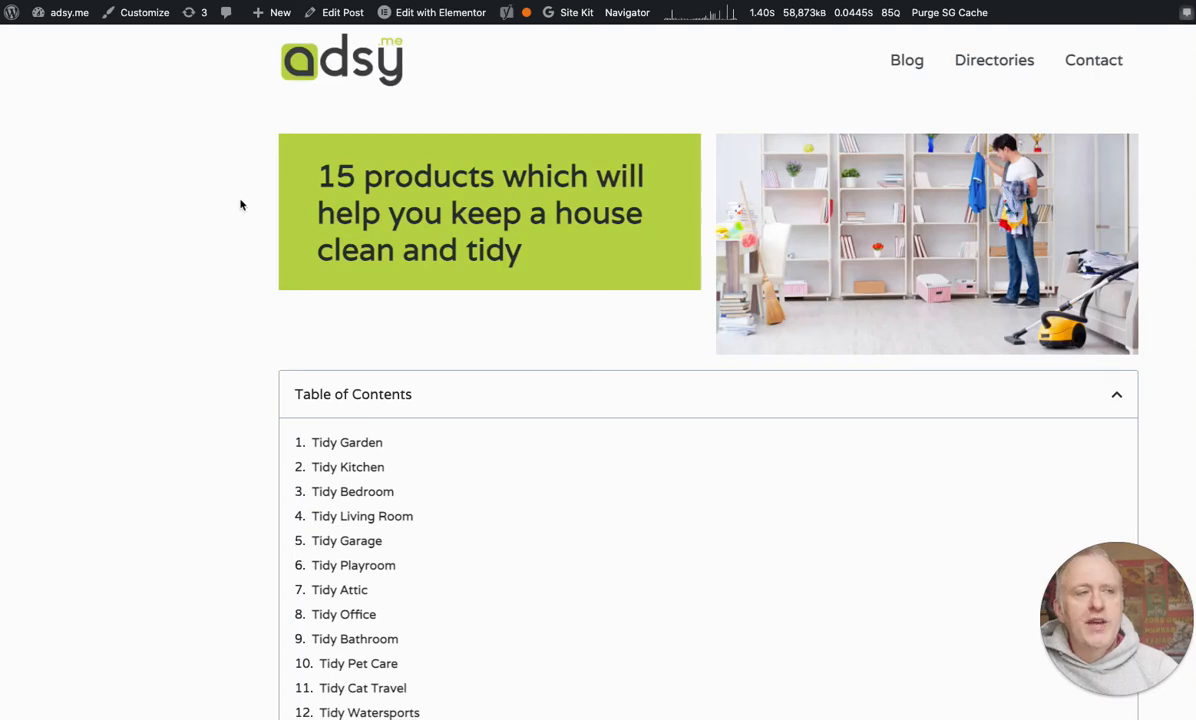
mouse_move(265, 238)
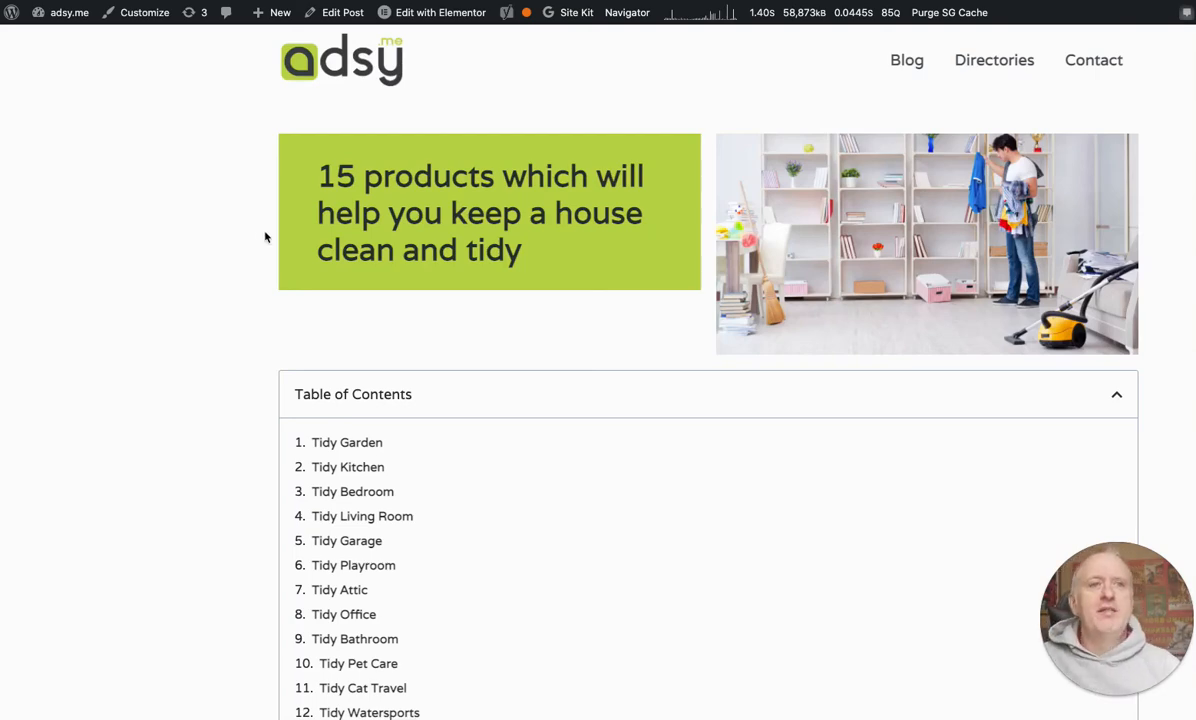
Scroll through the blog post to review its headings, such as Tidy Garden.
scroll(down, 3)
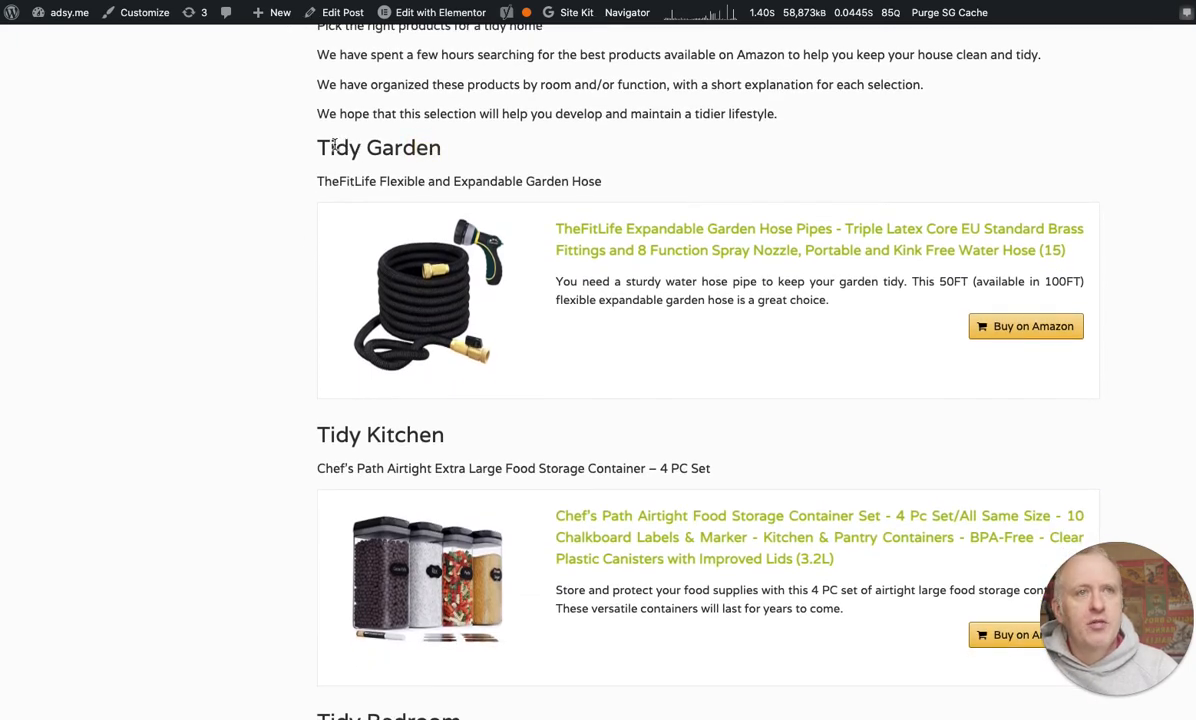
double_click(378, 147)
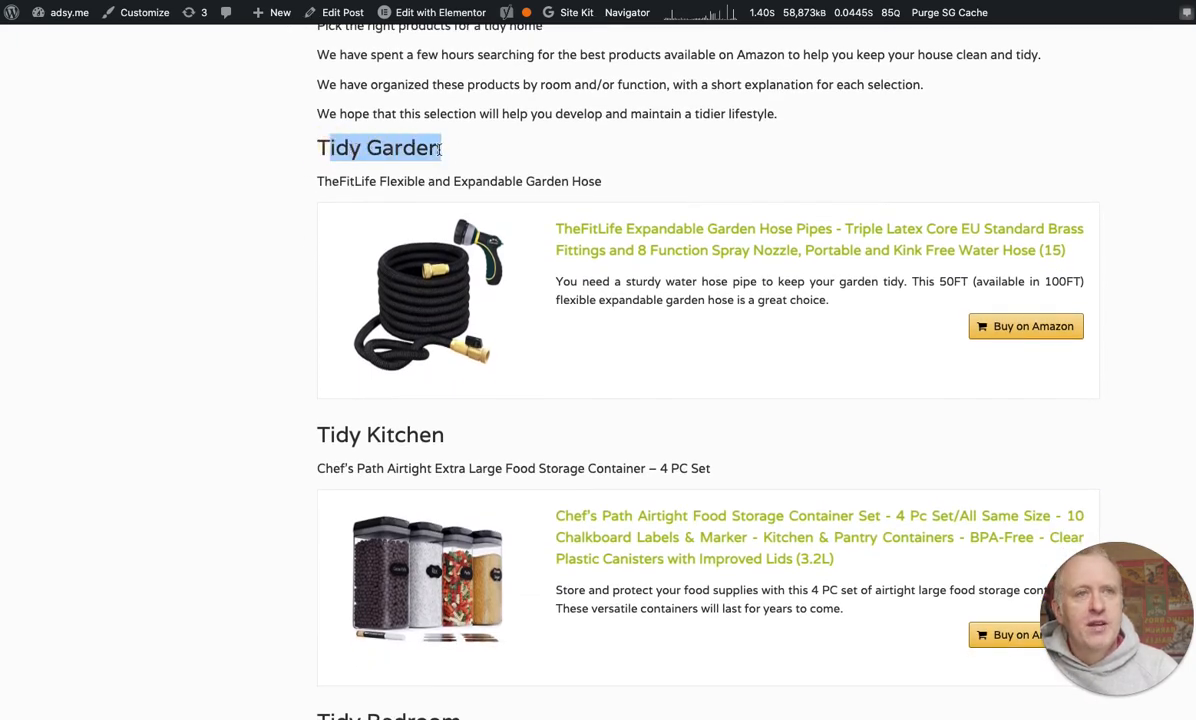
scroll(down, 3)
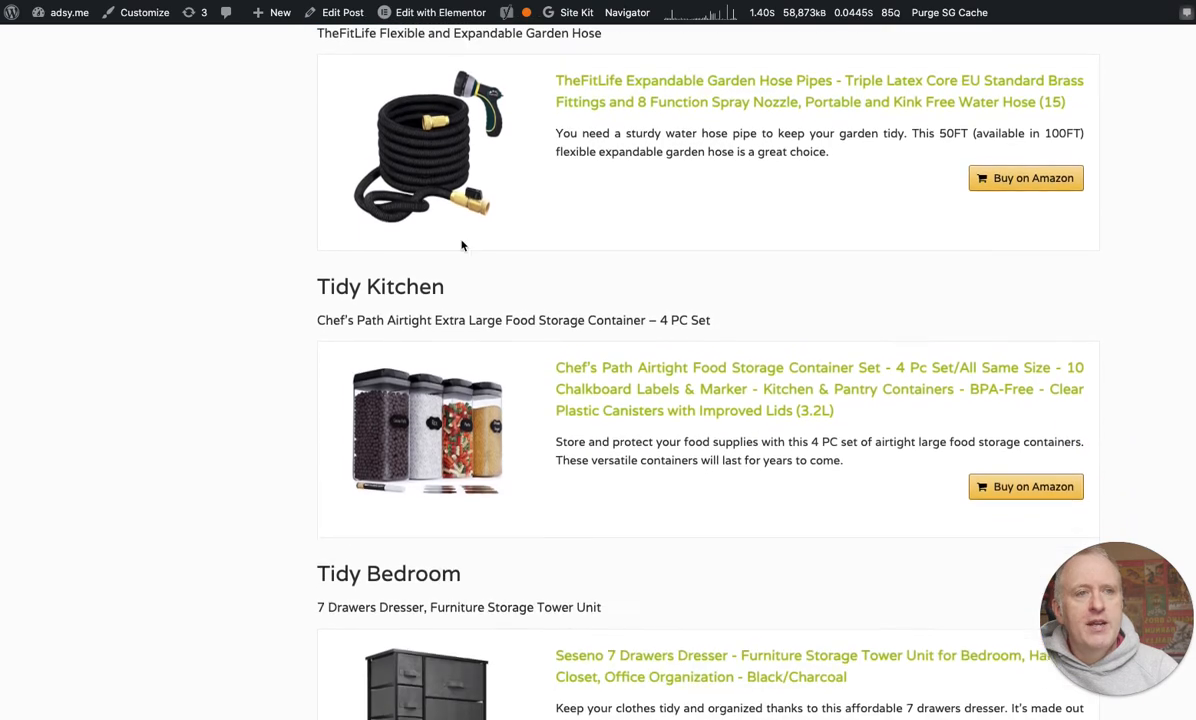
scroll(up, 3)
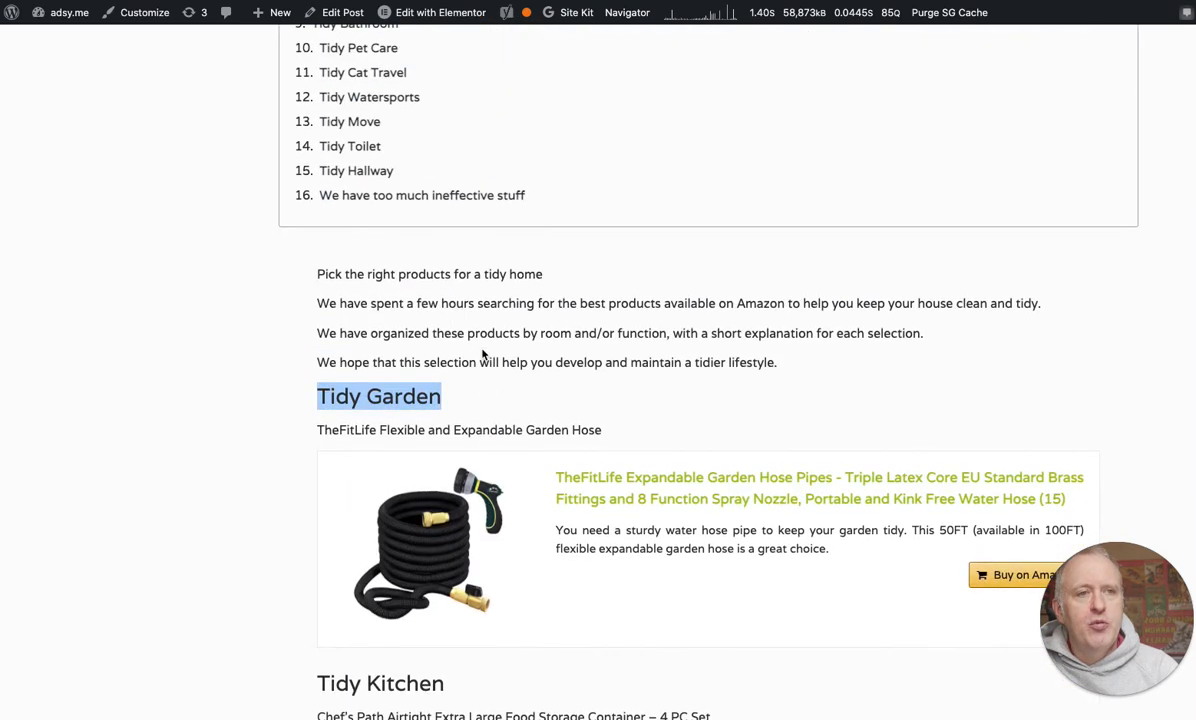
scroll(up, 3)
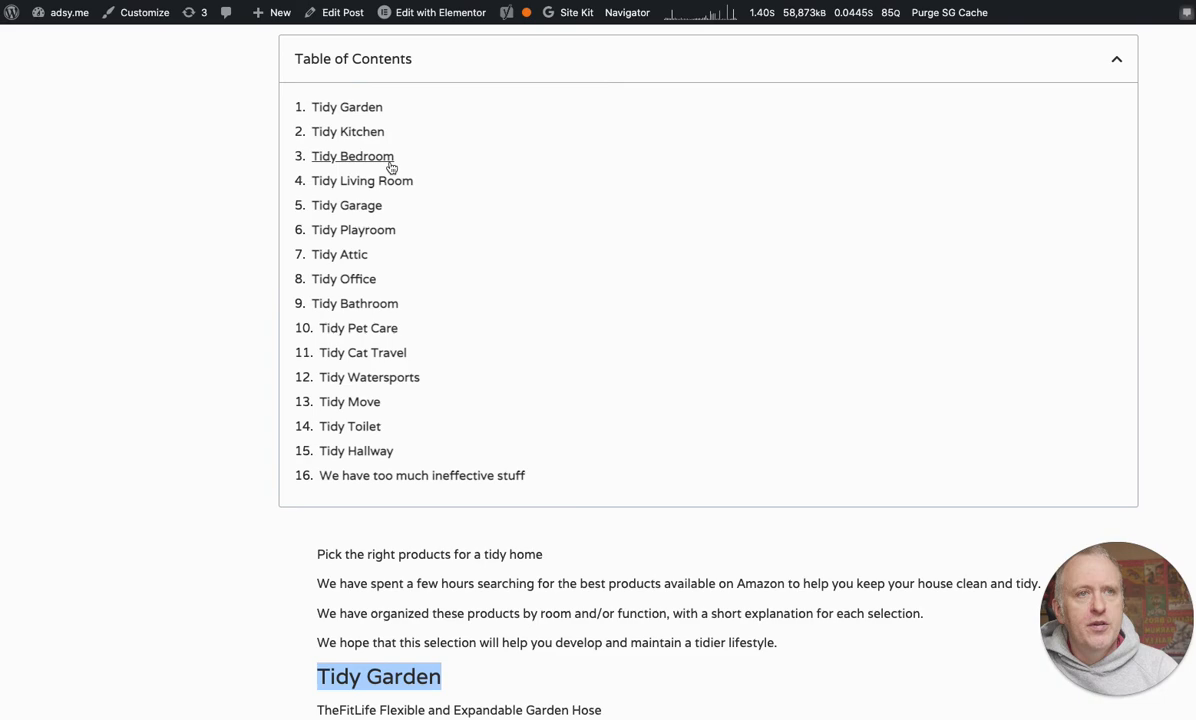
scroll(down, 3)
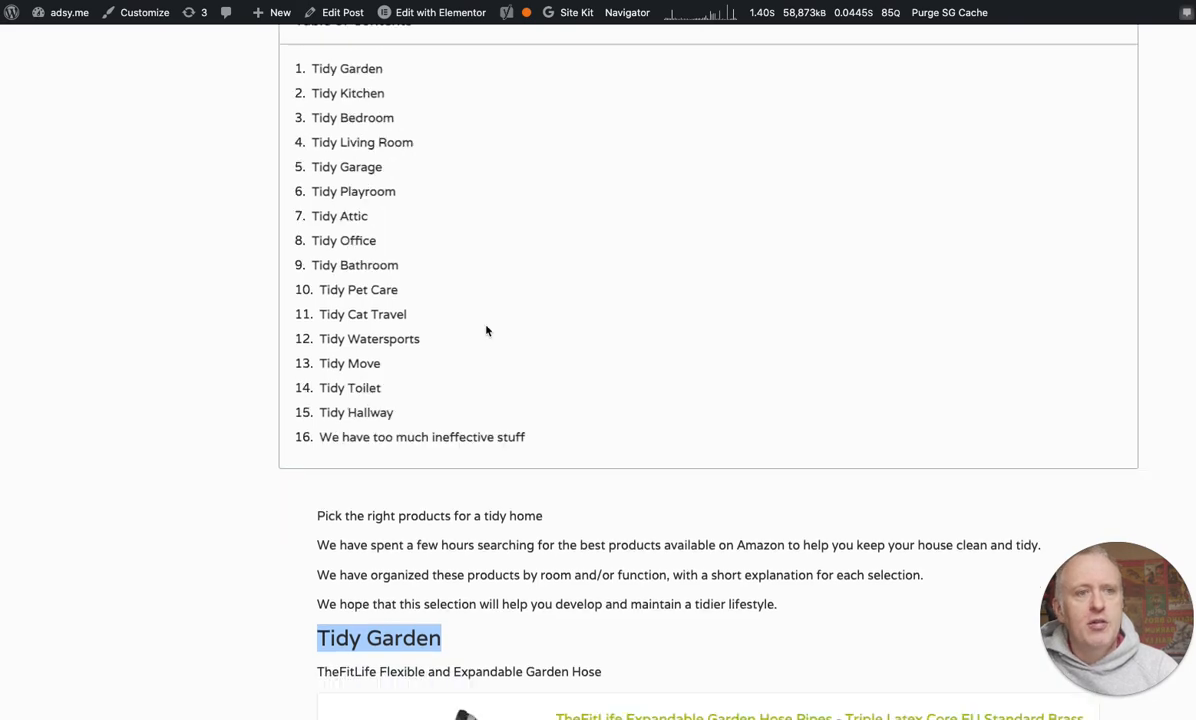
scroll(down, 3)
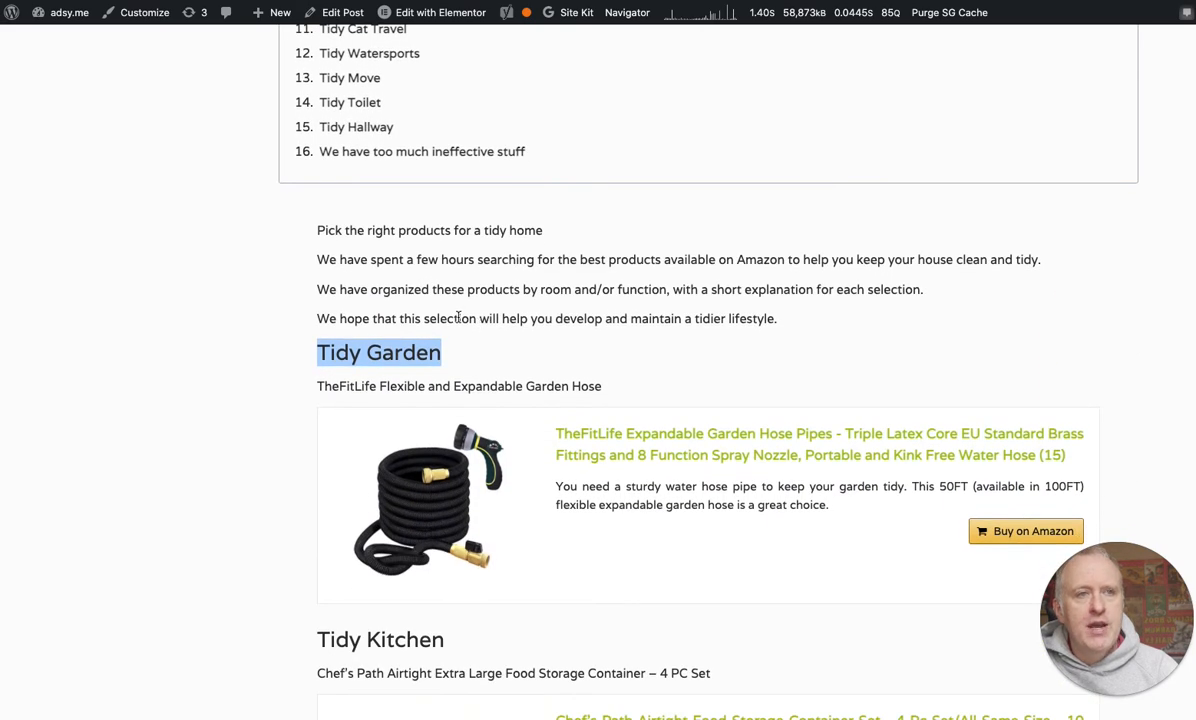
scroll(down, 3)
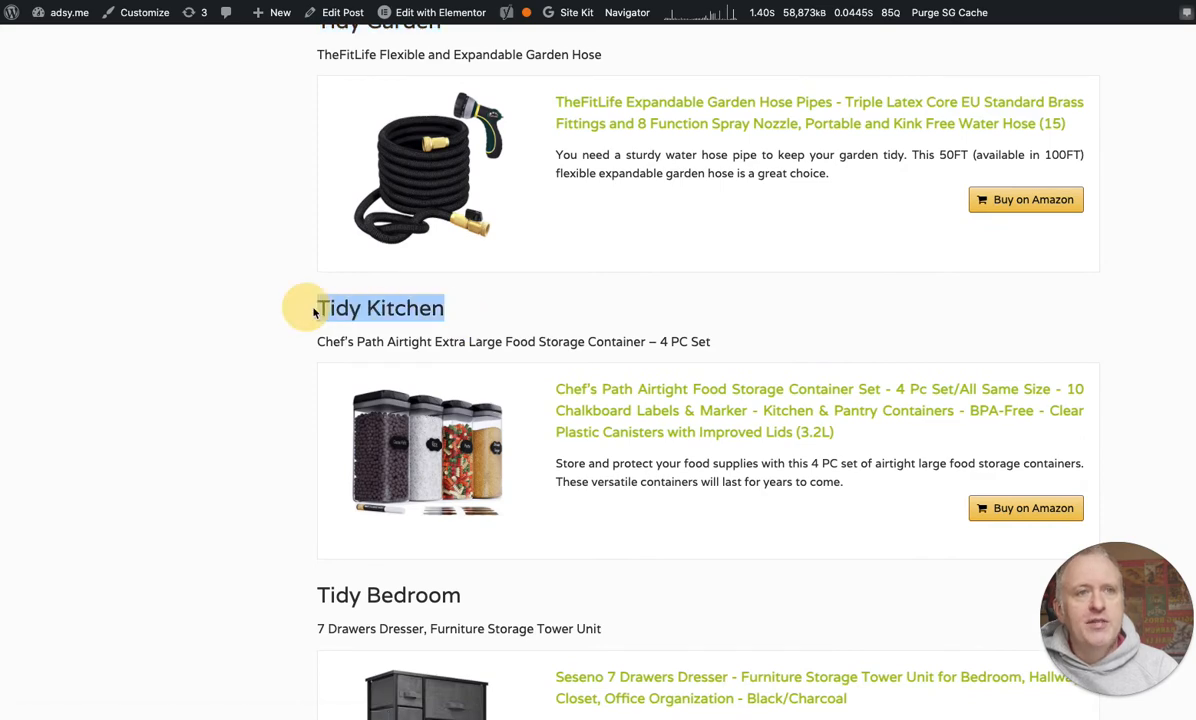
scroll(down, 3)
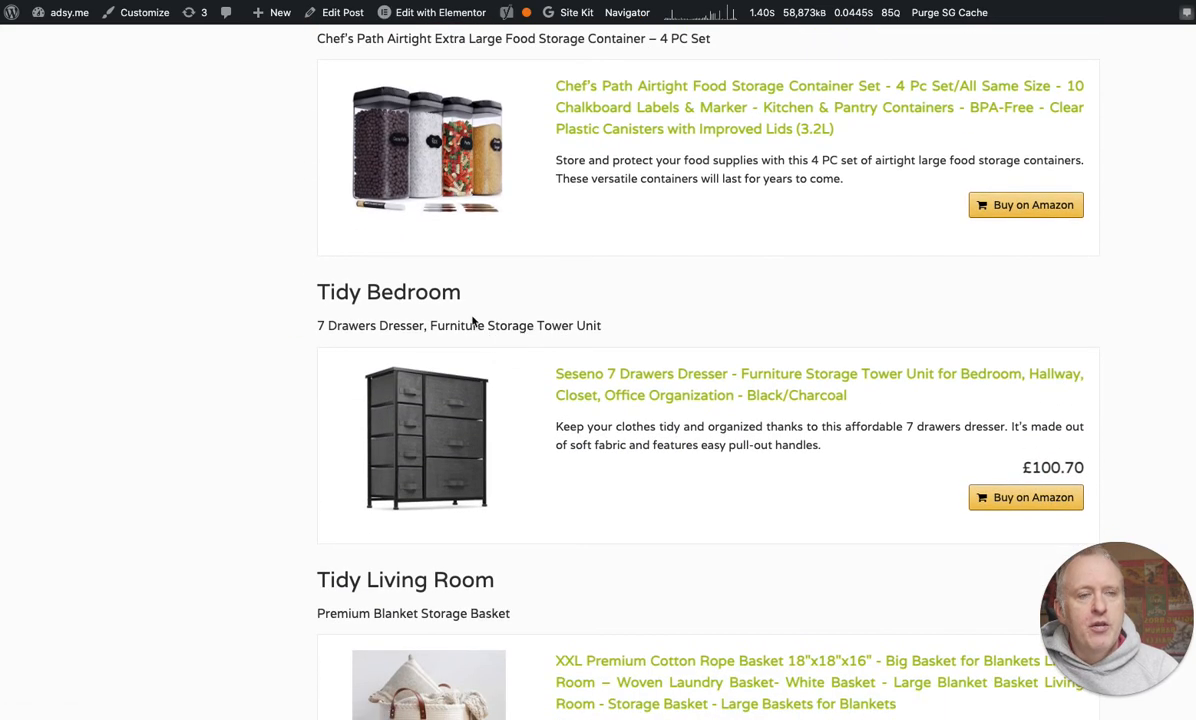
scroll(up, 3)
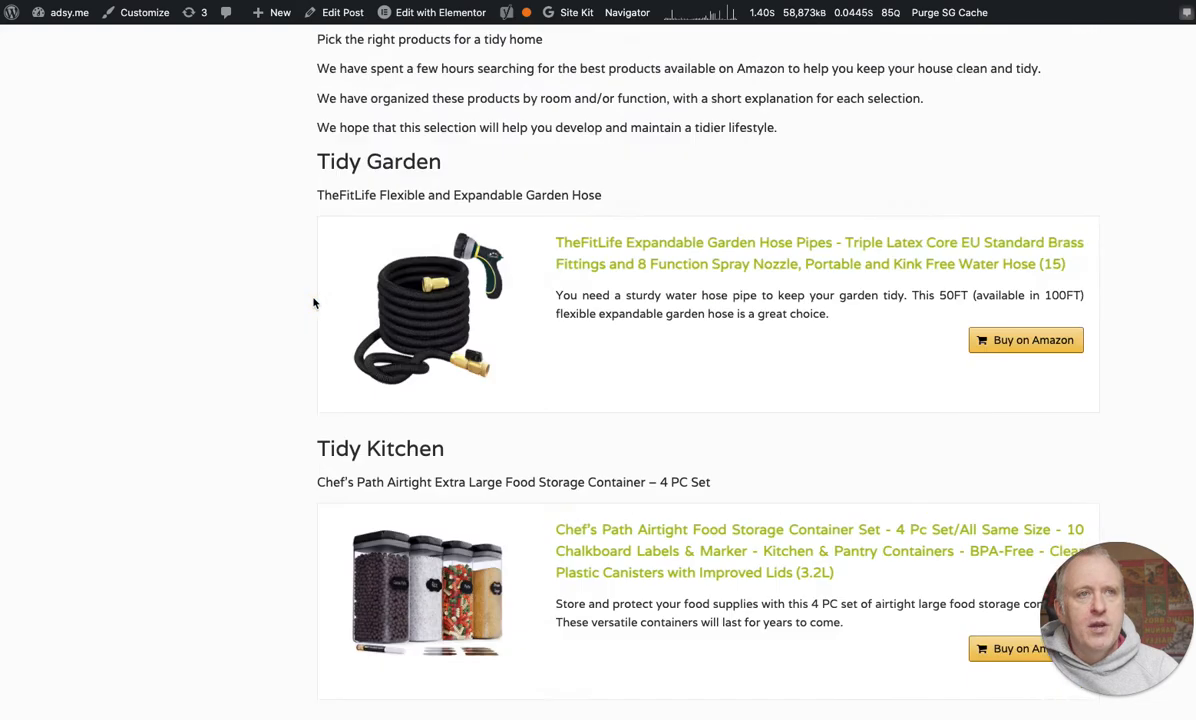
scroll(up, 3)
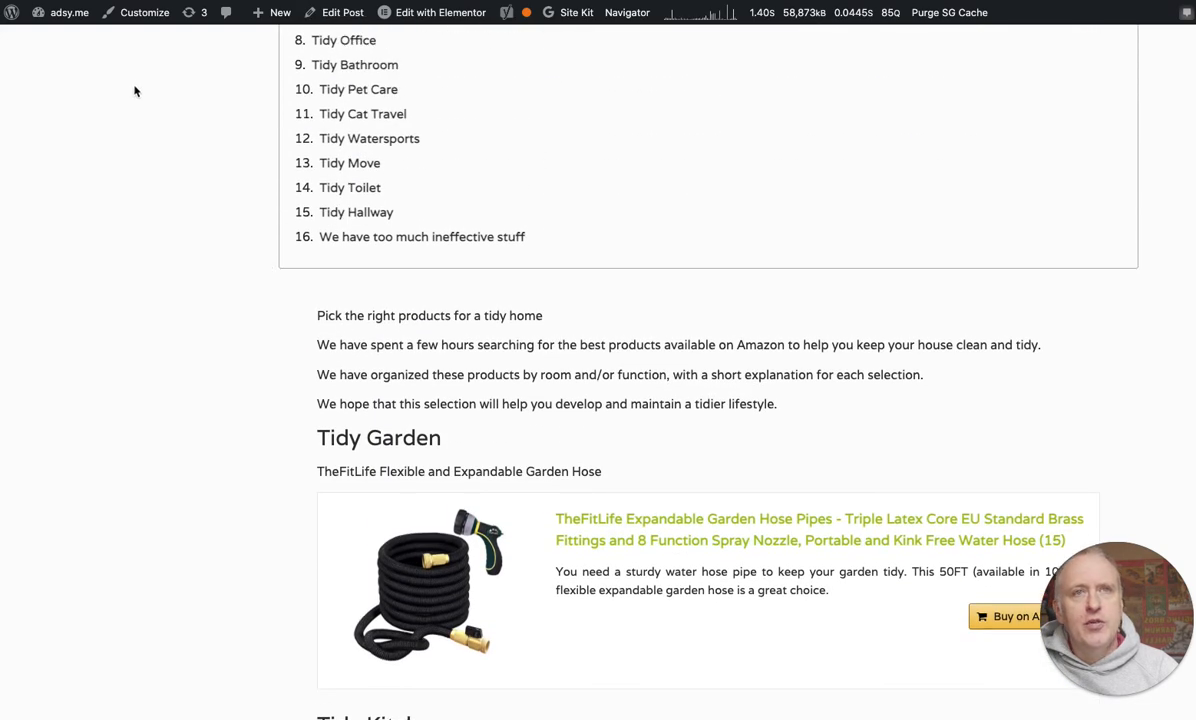
Open the Additional CSS editor from the site Customizer.
click(145, 12)
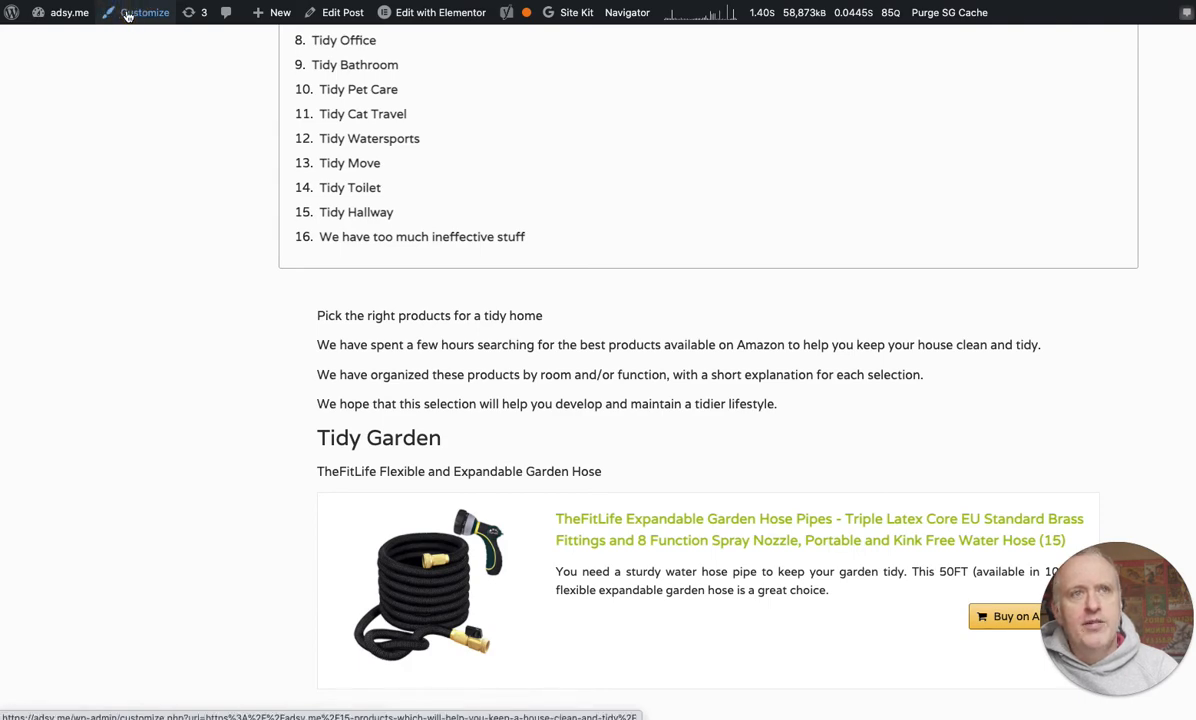
click(144, 12)
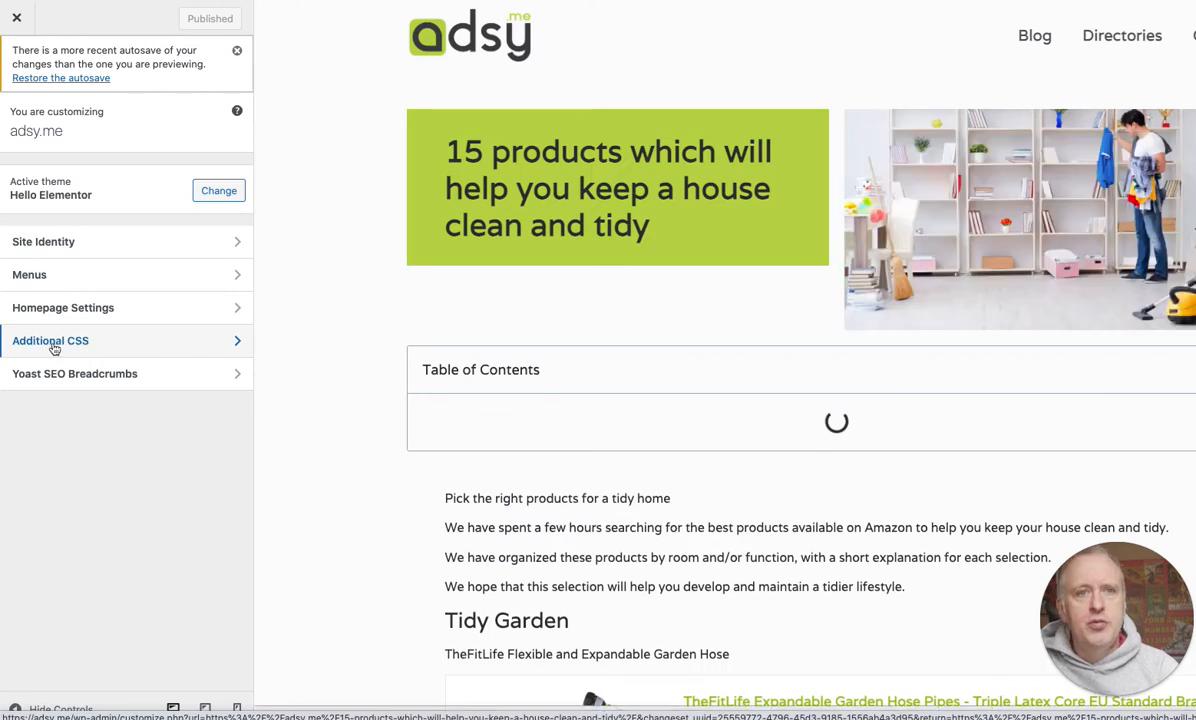
click(50, 340)
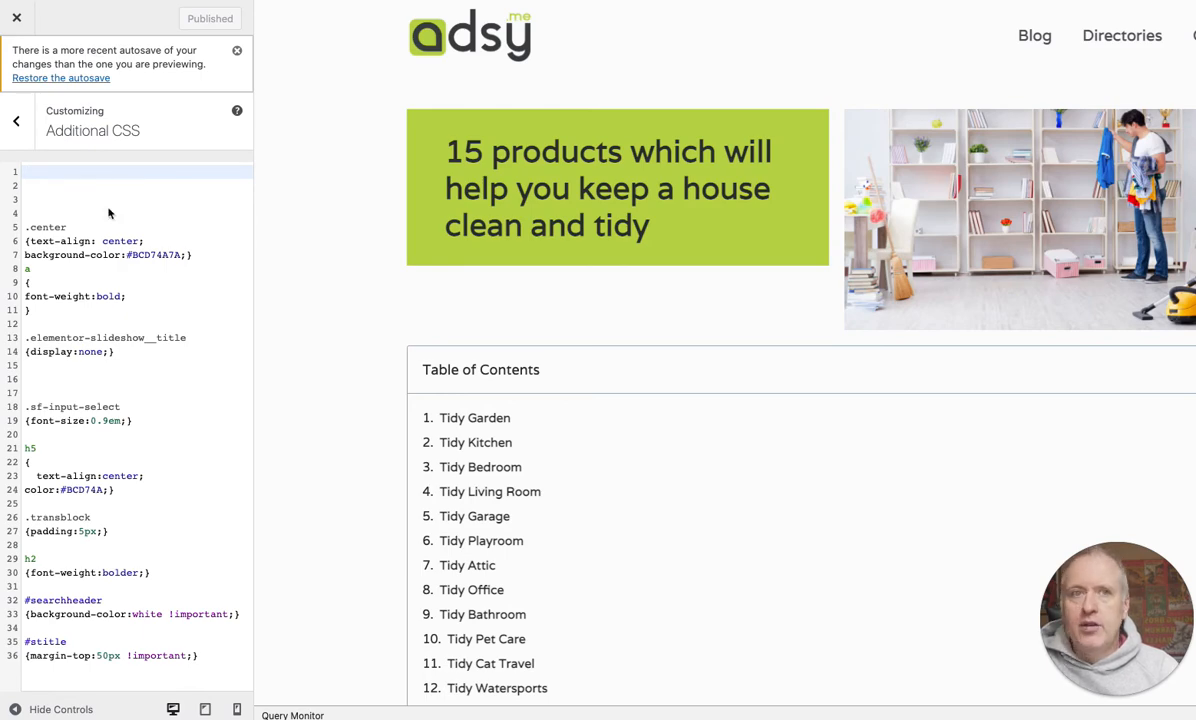
scroll(down, 3)
text(h3)
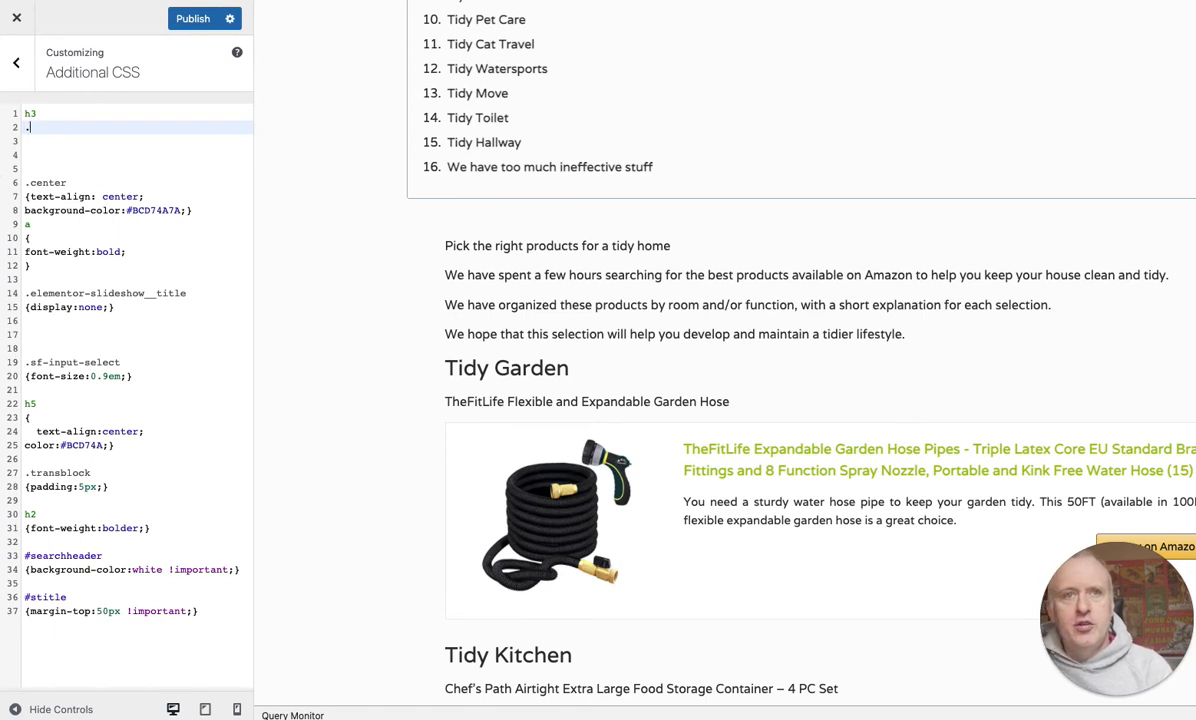
Start an h3 rule with braces and a font-weight: bolder declaration.
text(class)
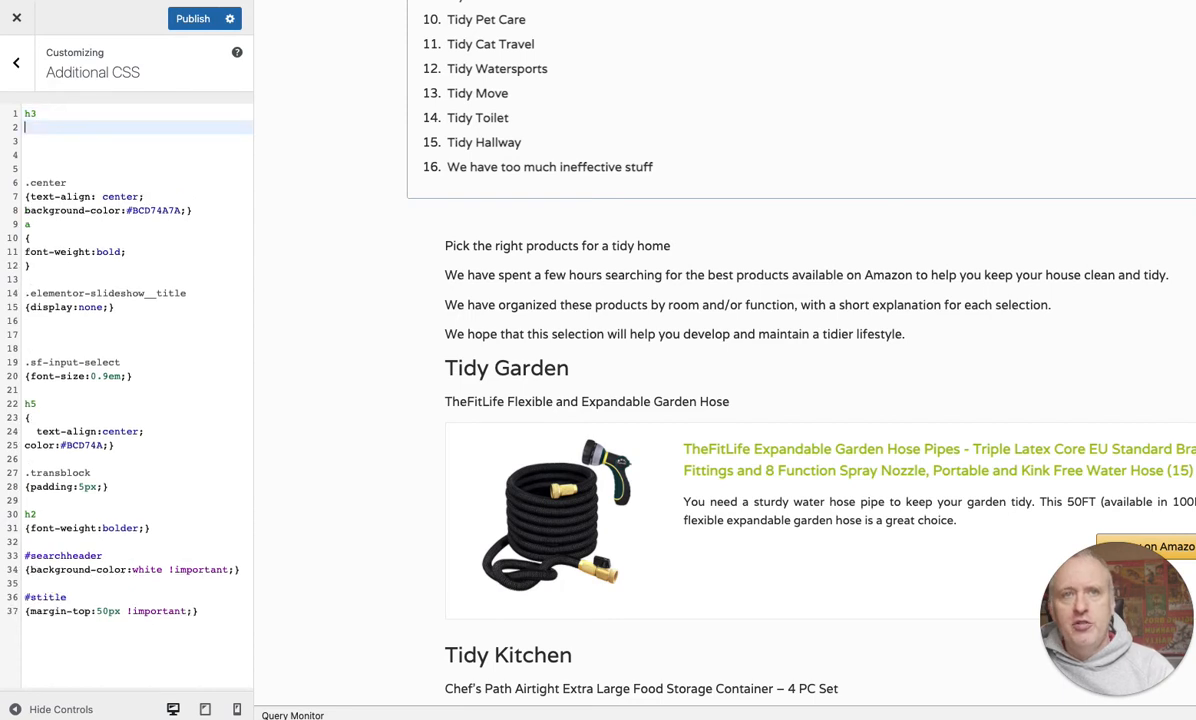
text({})
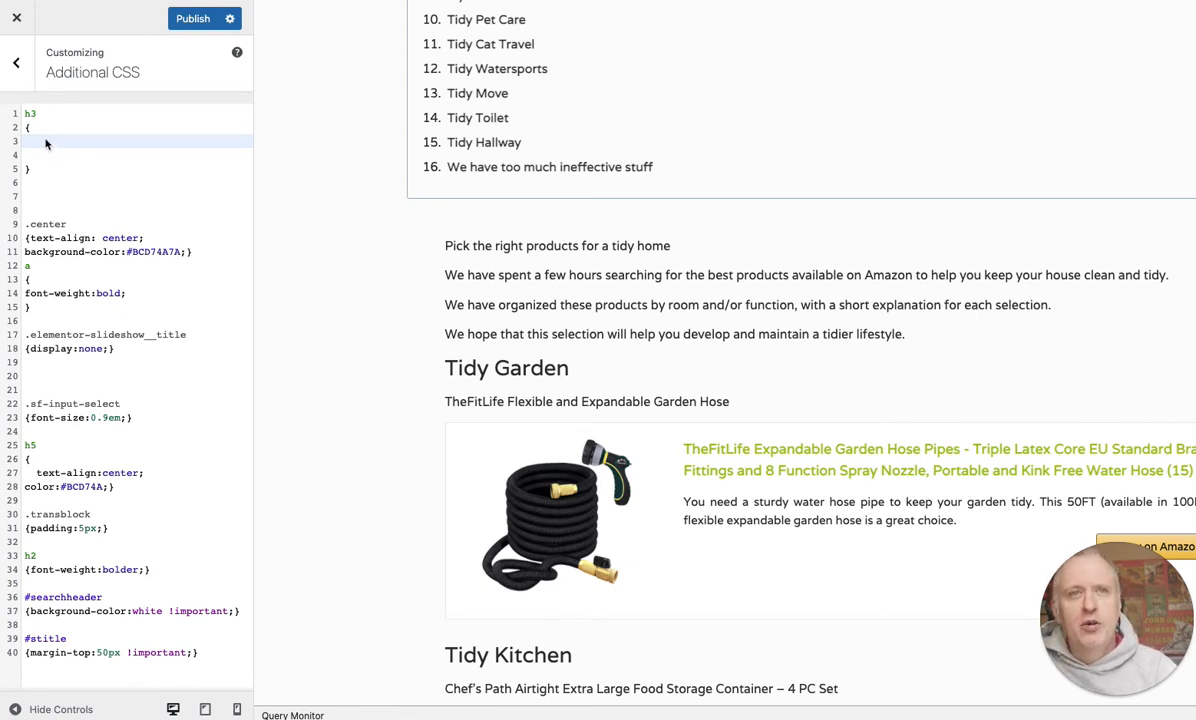
text(font-weight:bold)
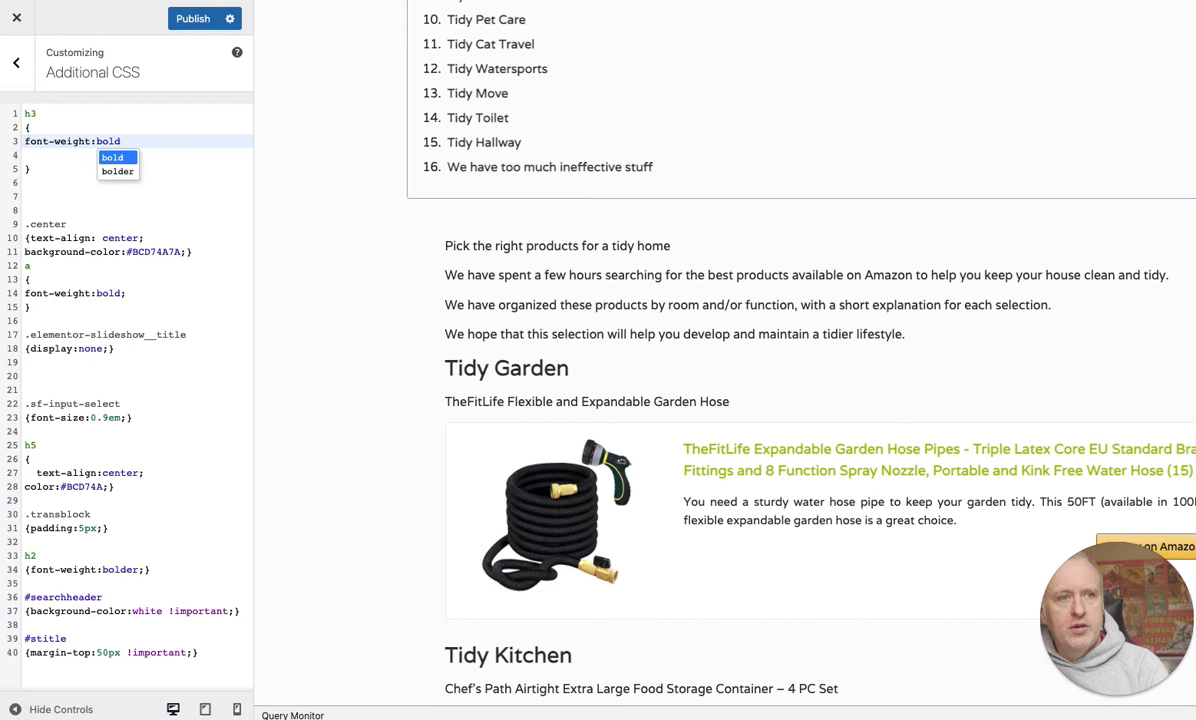
click(117, 171)
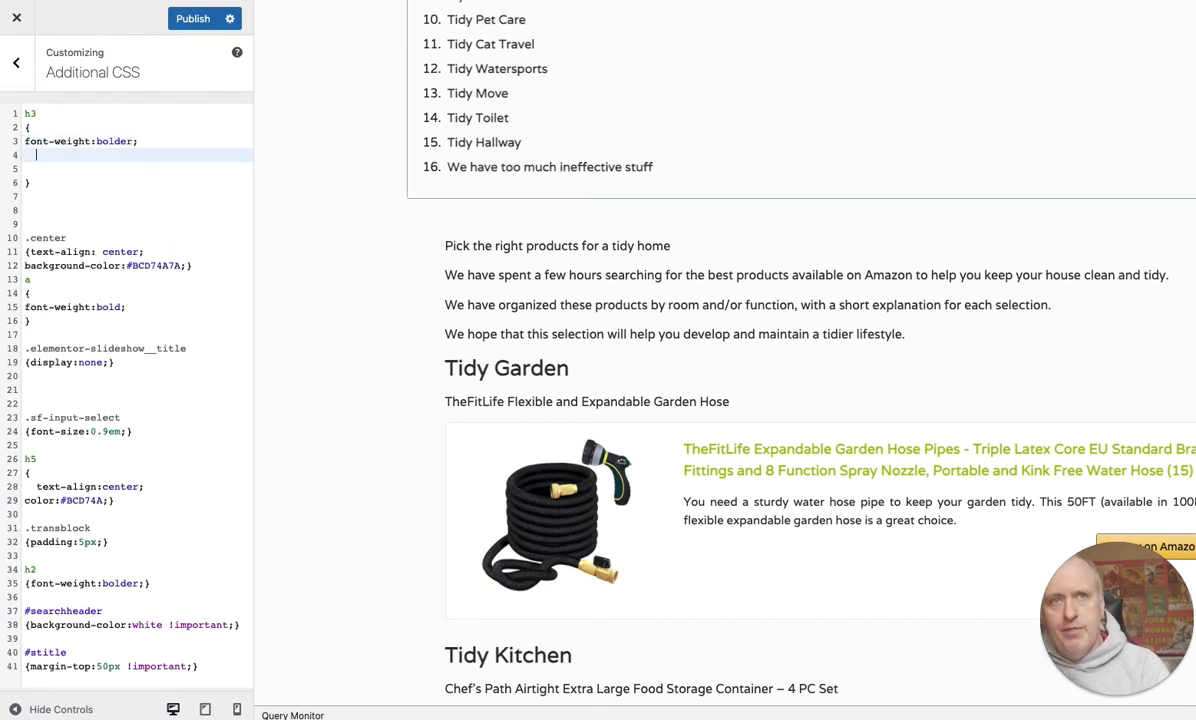
Add background-color #BCD74A and padding 20px to the h3 rule.
text(background-color:)
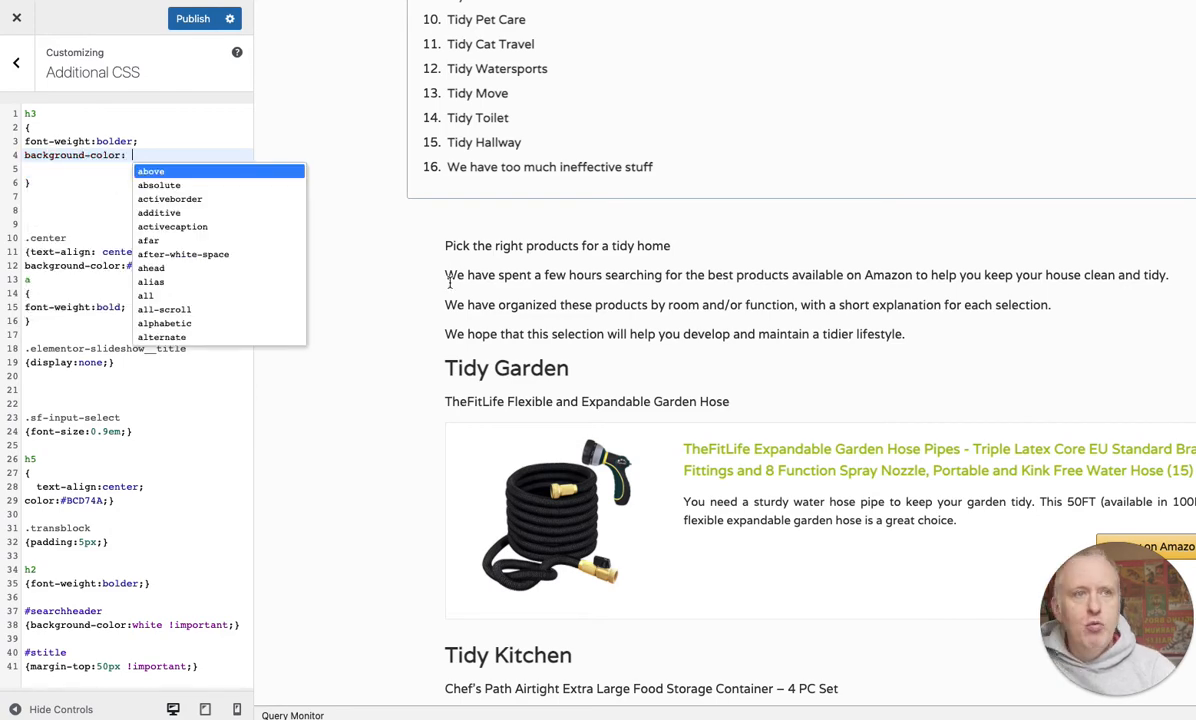
scroll(down, 3)
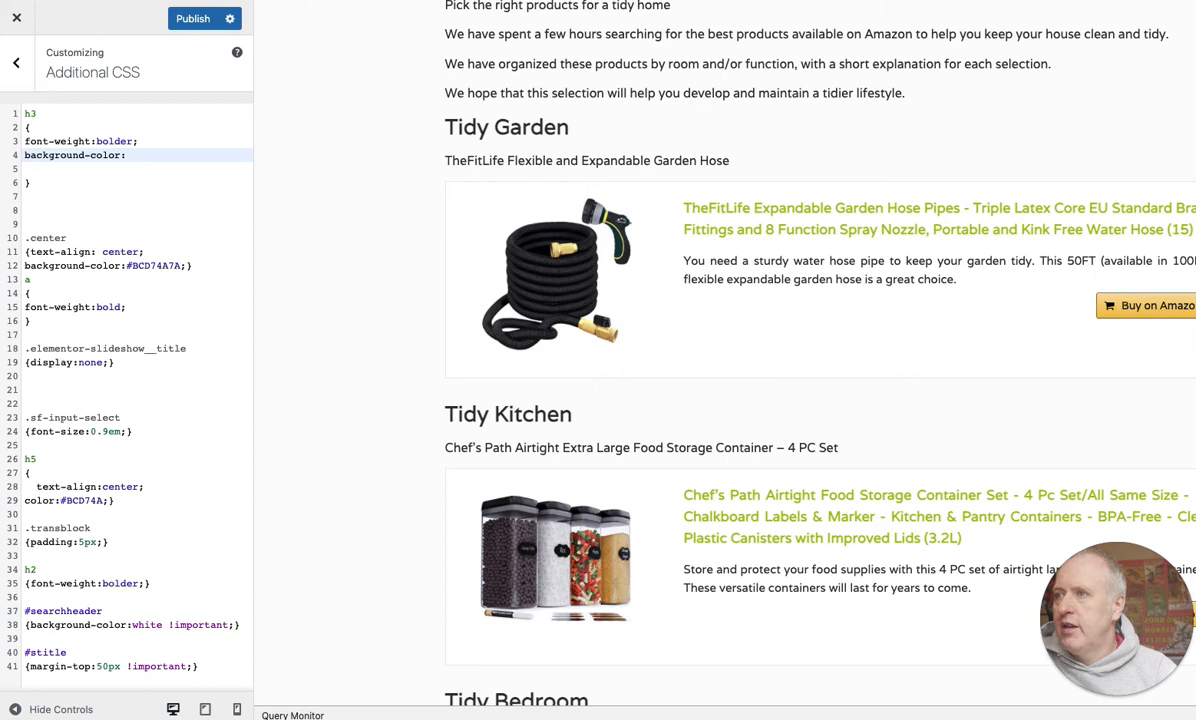
click(127, 155)
text(#BCD74A;)
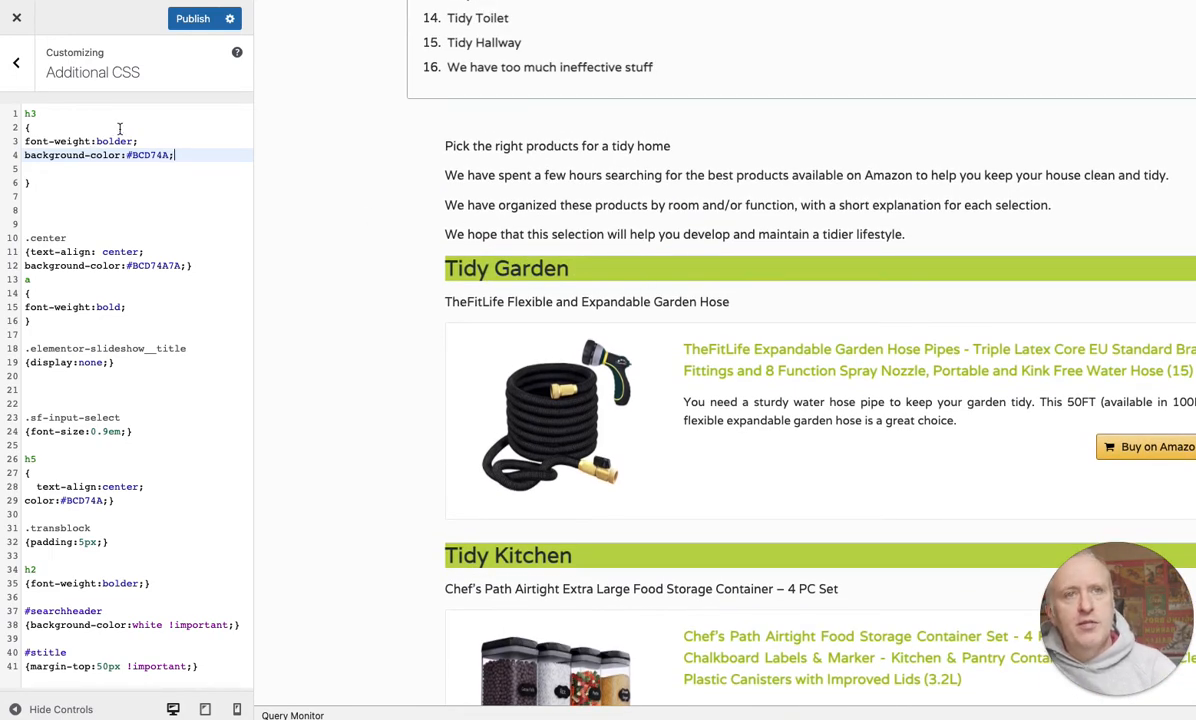
text(padding:20px;)
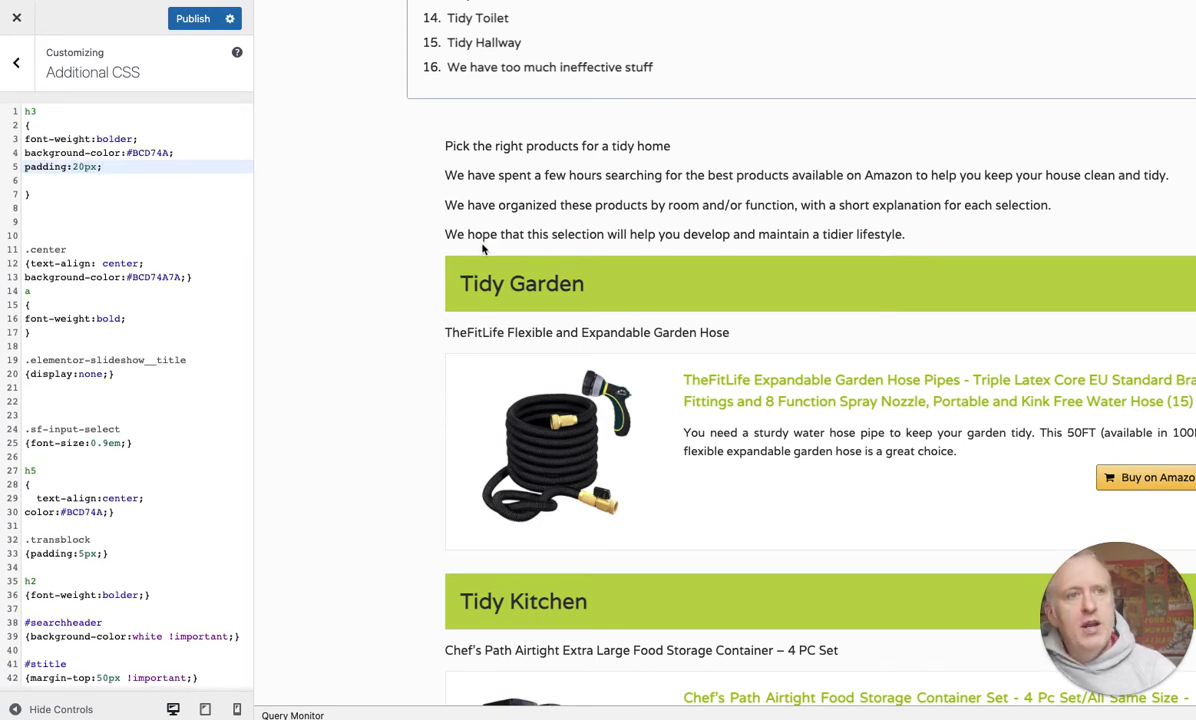
double_click(481, 233)
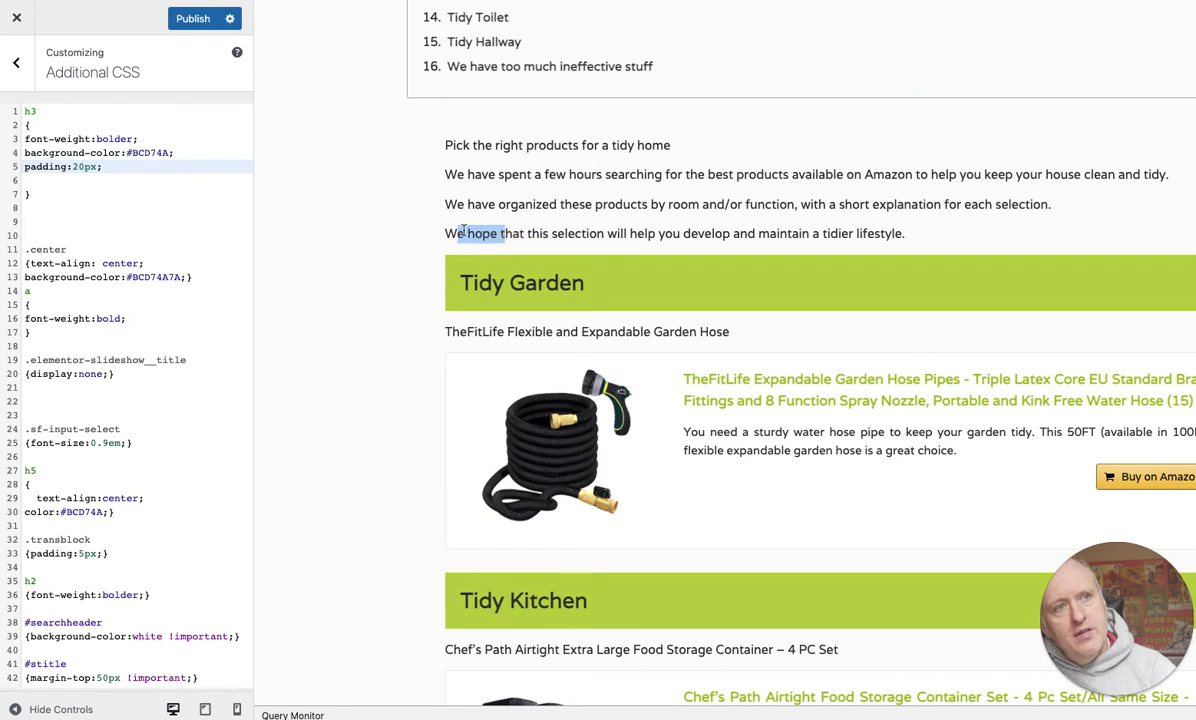
mouse_move(862, 230)
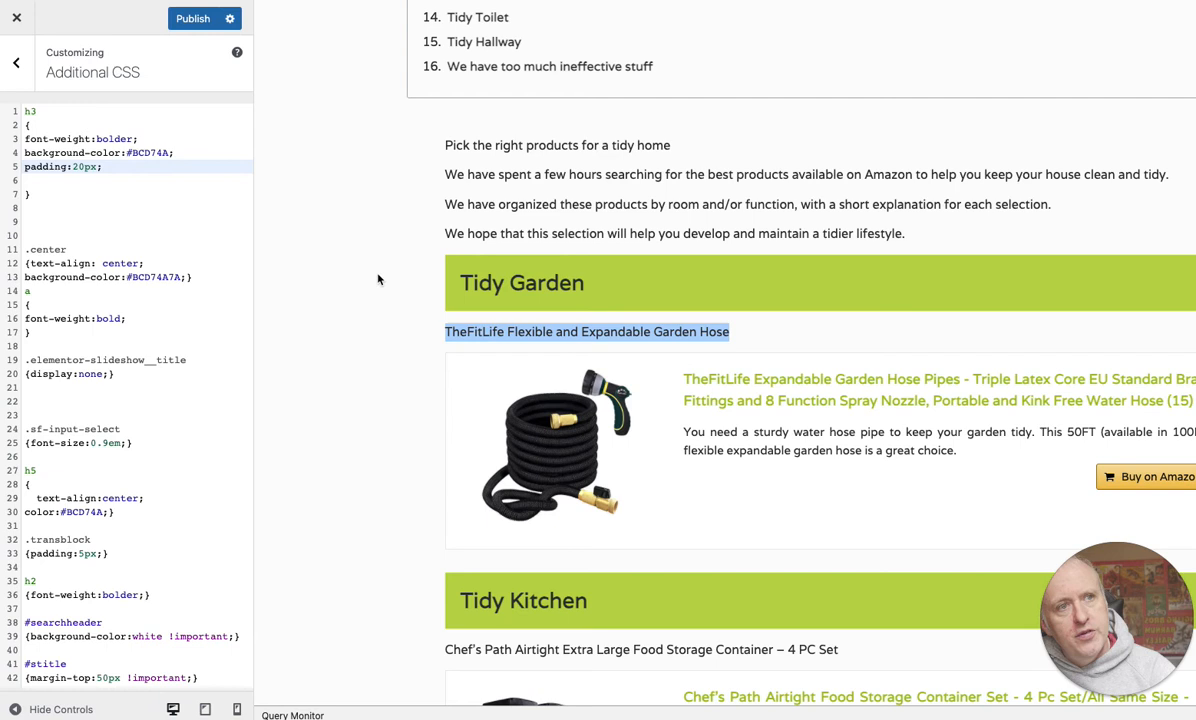
click(185, 167)
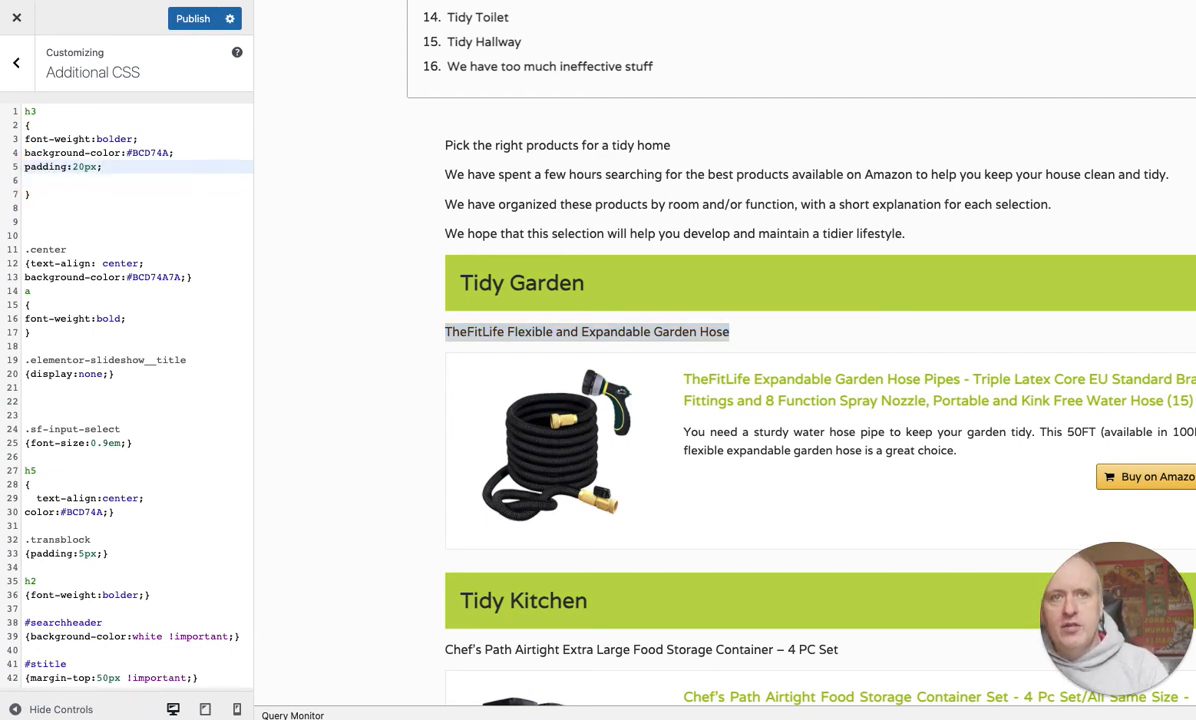
Add margin-top: 40px and margin-bottom: 40px to the h3 rule.
text(margo)
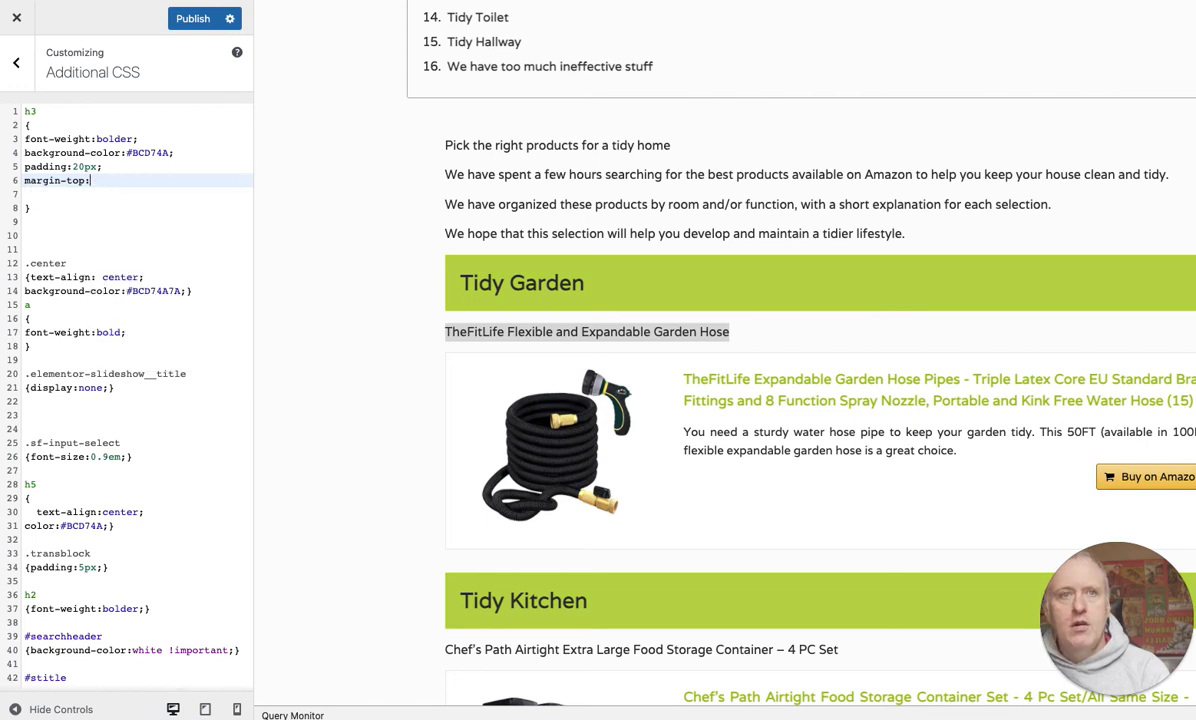
text(40px;)
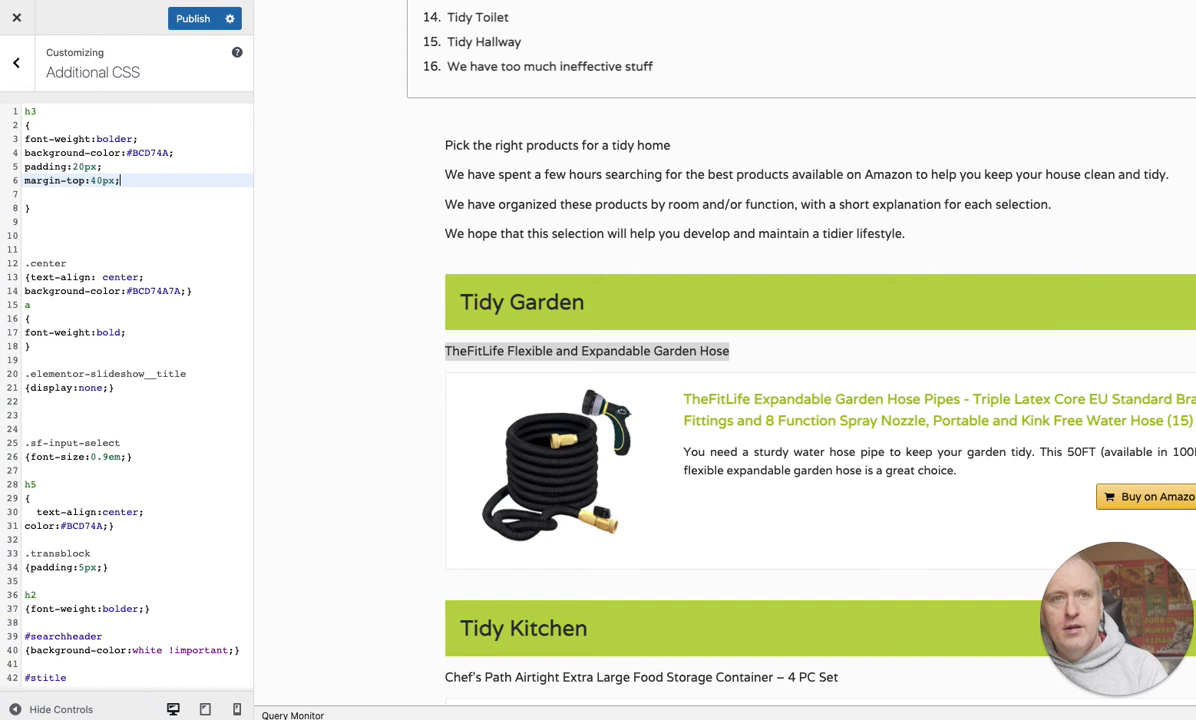
text(margin)
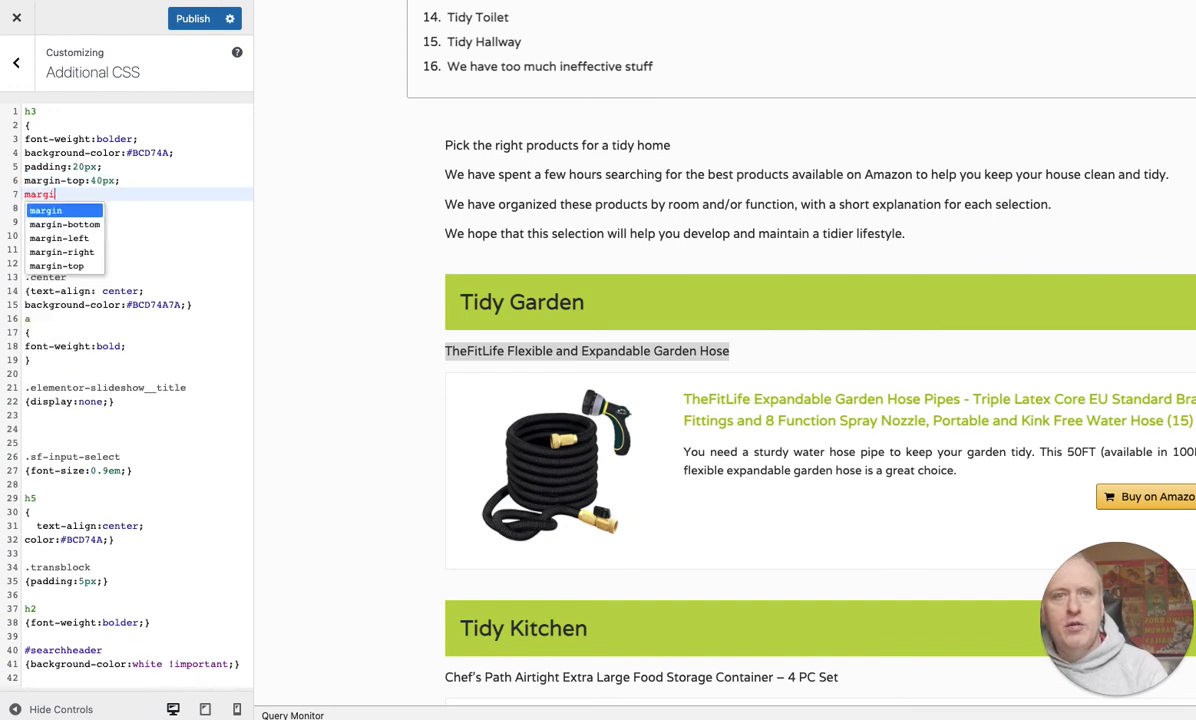
click(45, 224)
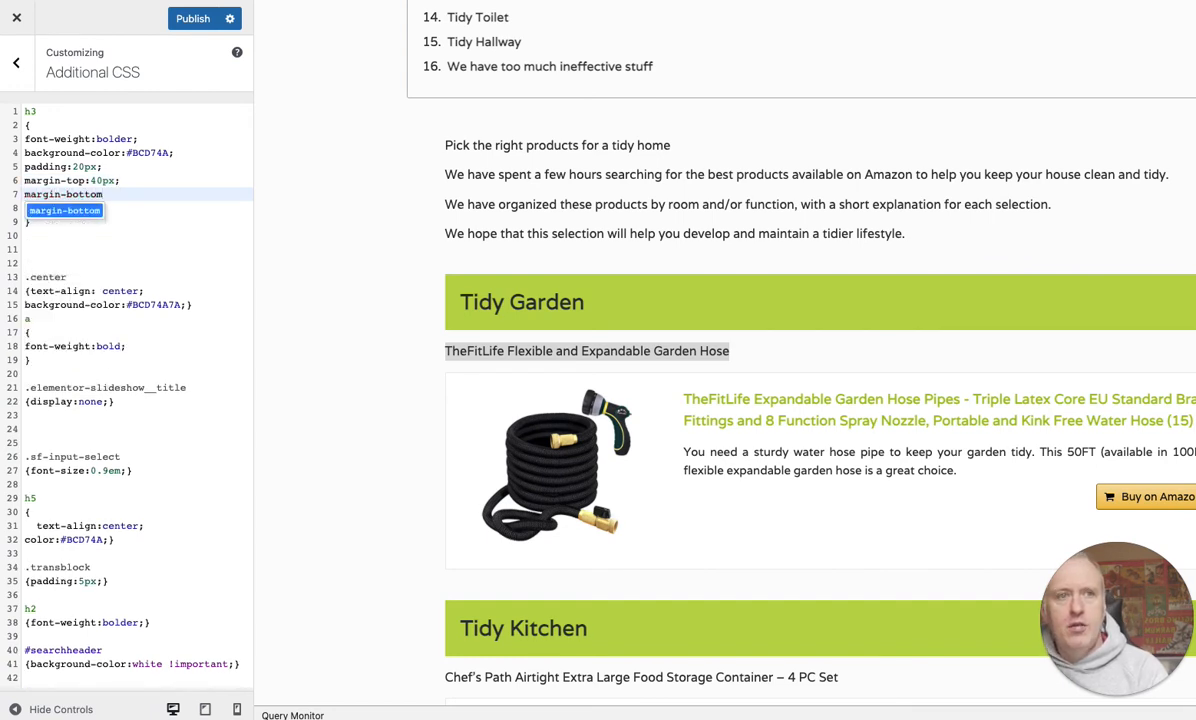
text(:40px;)
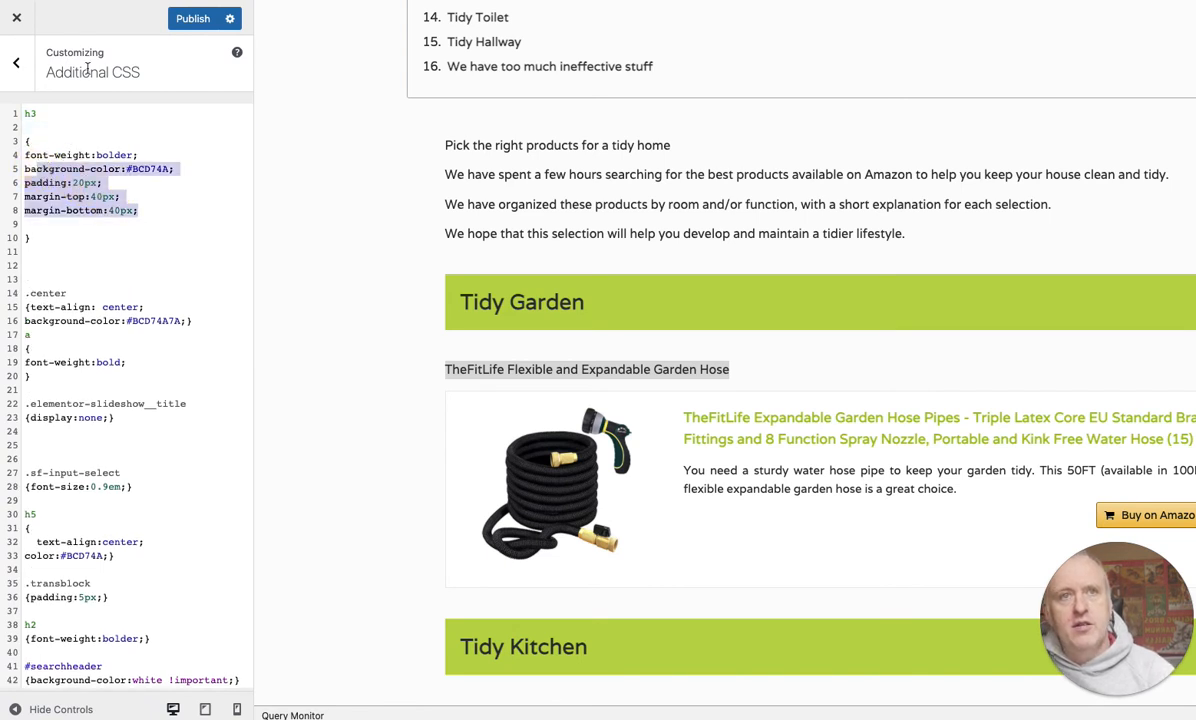
mouse_move(563, 294)
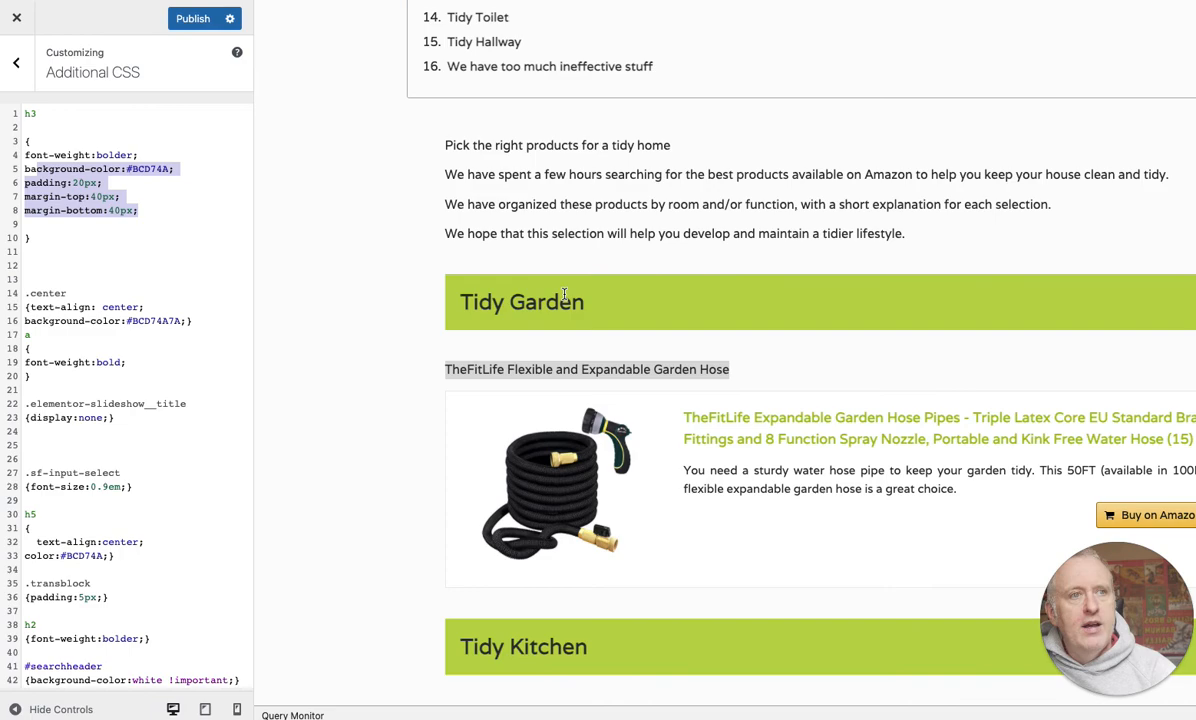
scroll(down, 3)
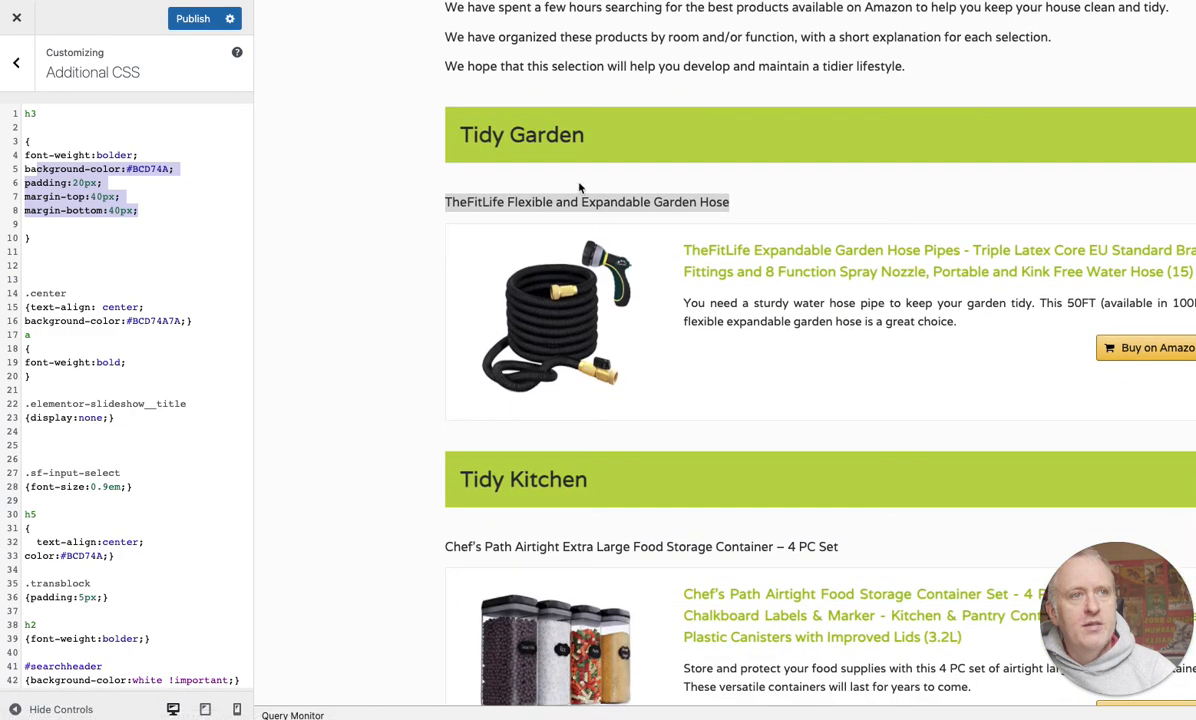
scroll(down, 3)
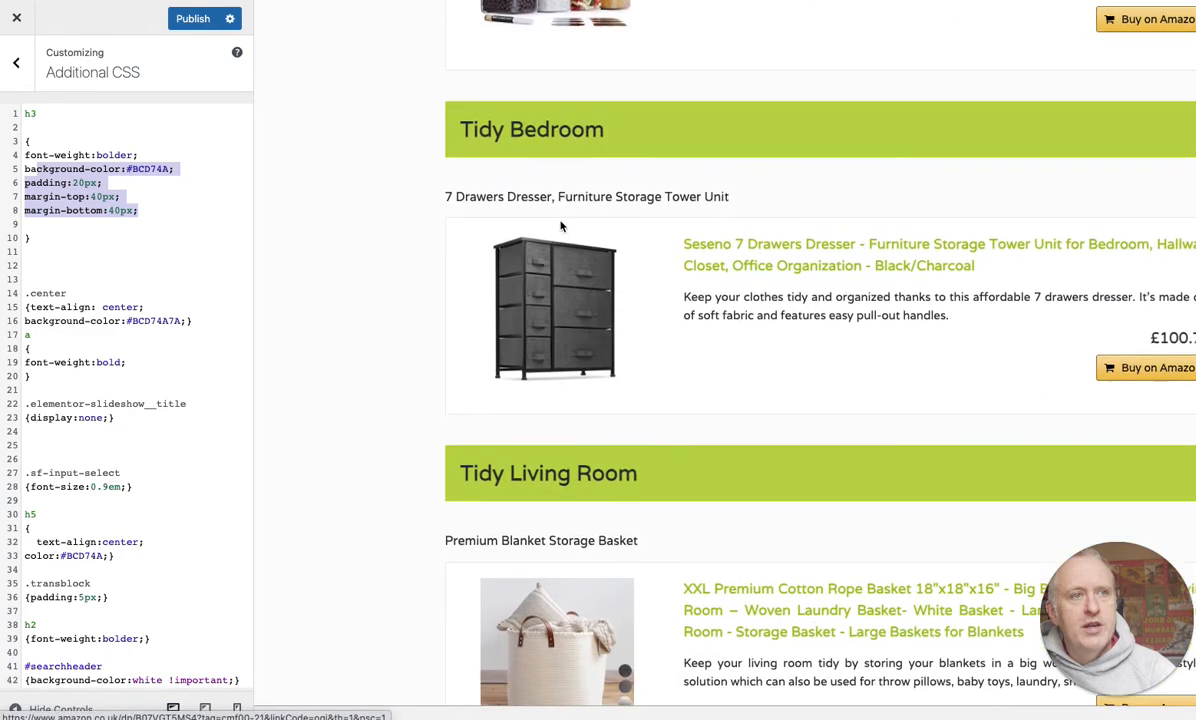
scroll(down, 3)
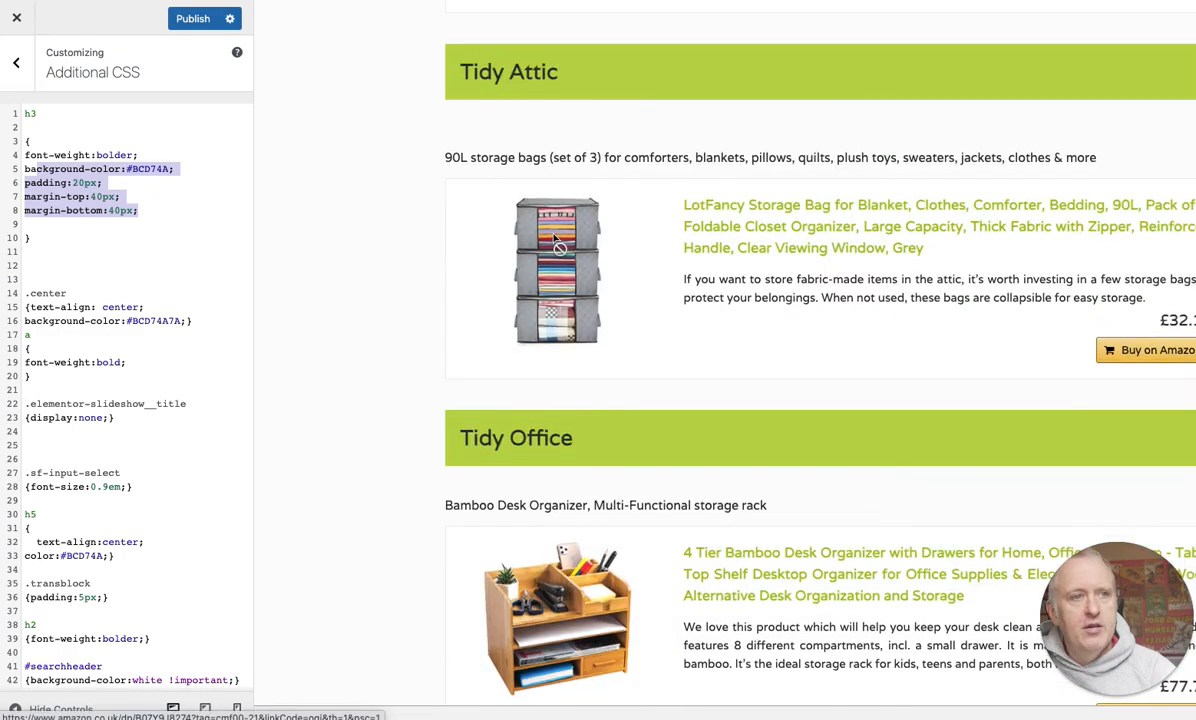
scroll(down, 3)
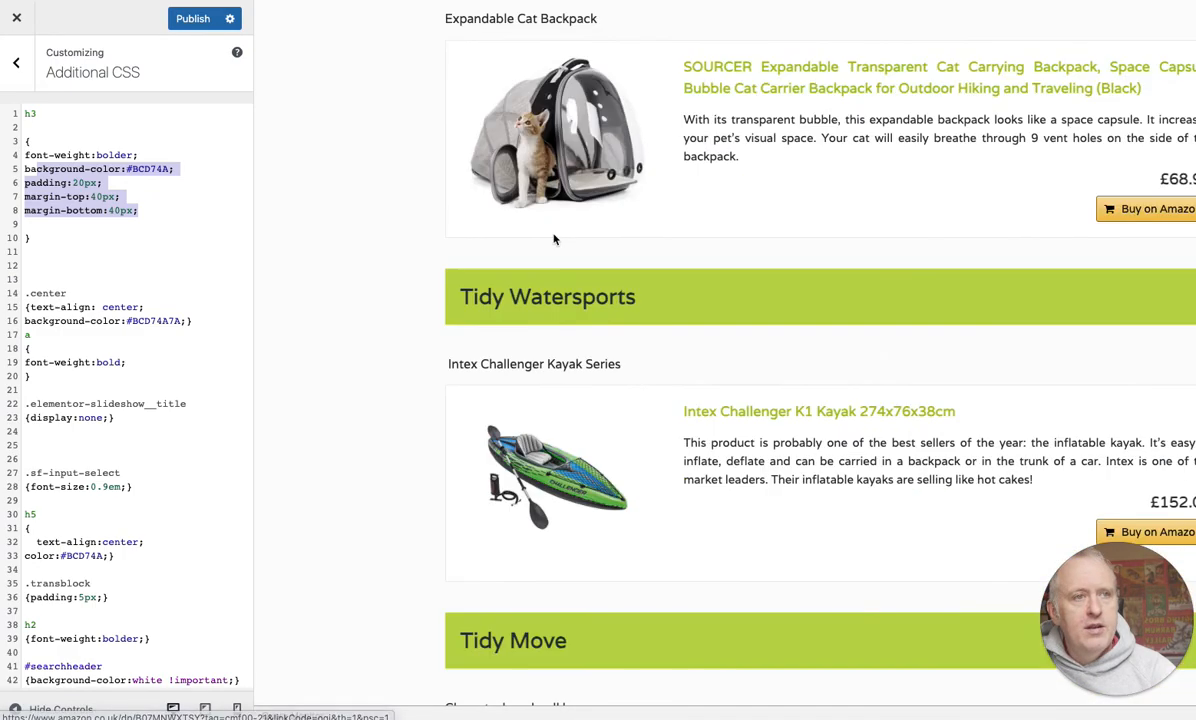
scroll(down, 3)
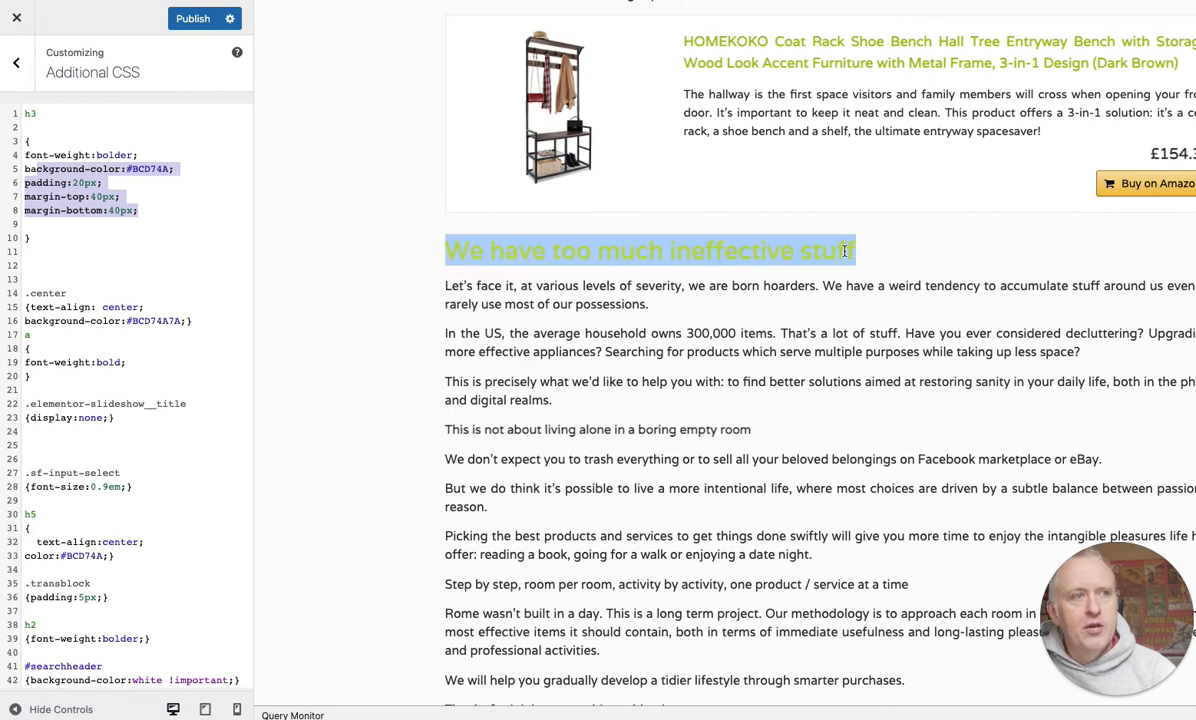
scroll(down, 3)
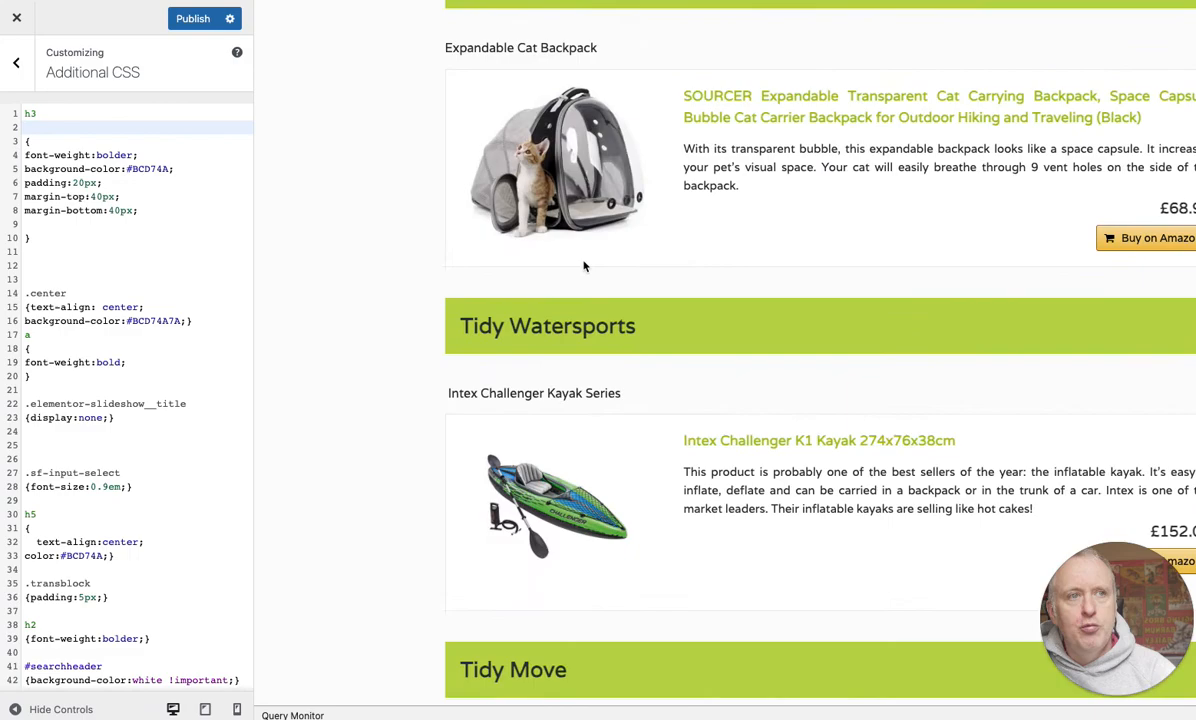
scroll(down, 3)
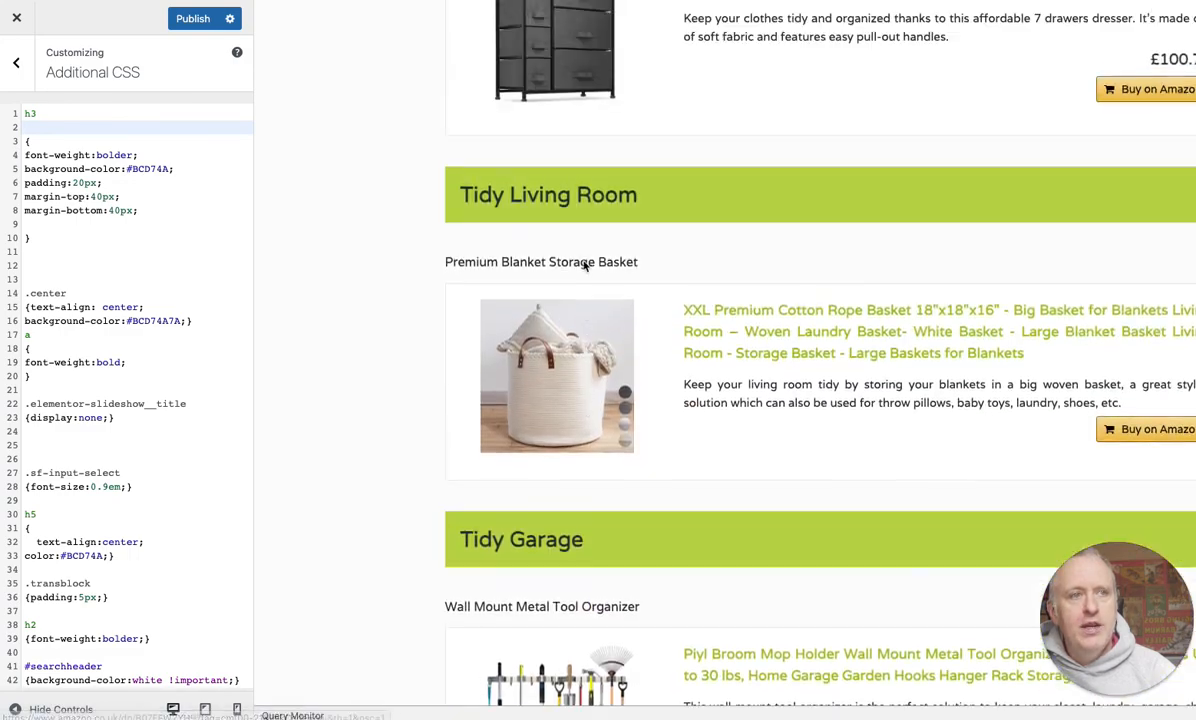
scroll(up, 3)
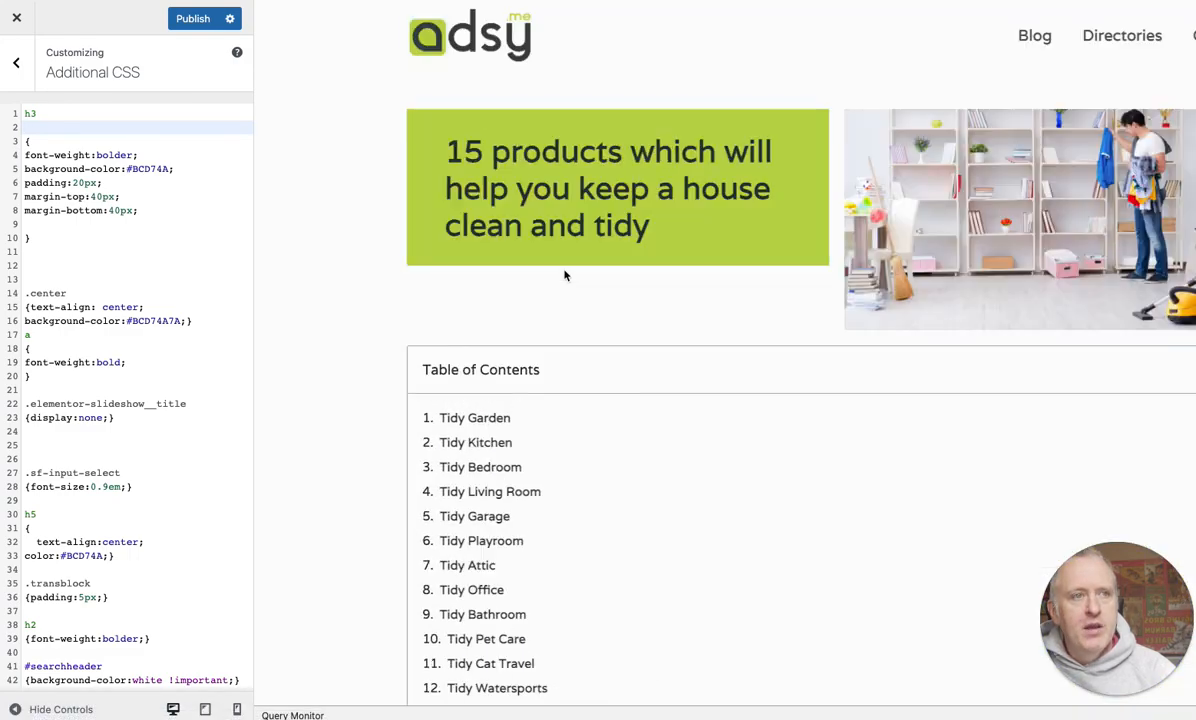
mouse_move(508, 224)
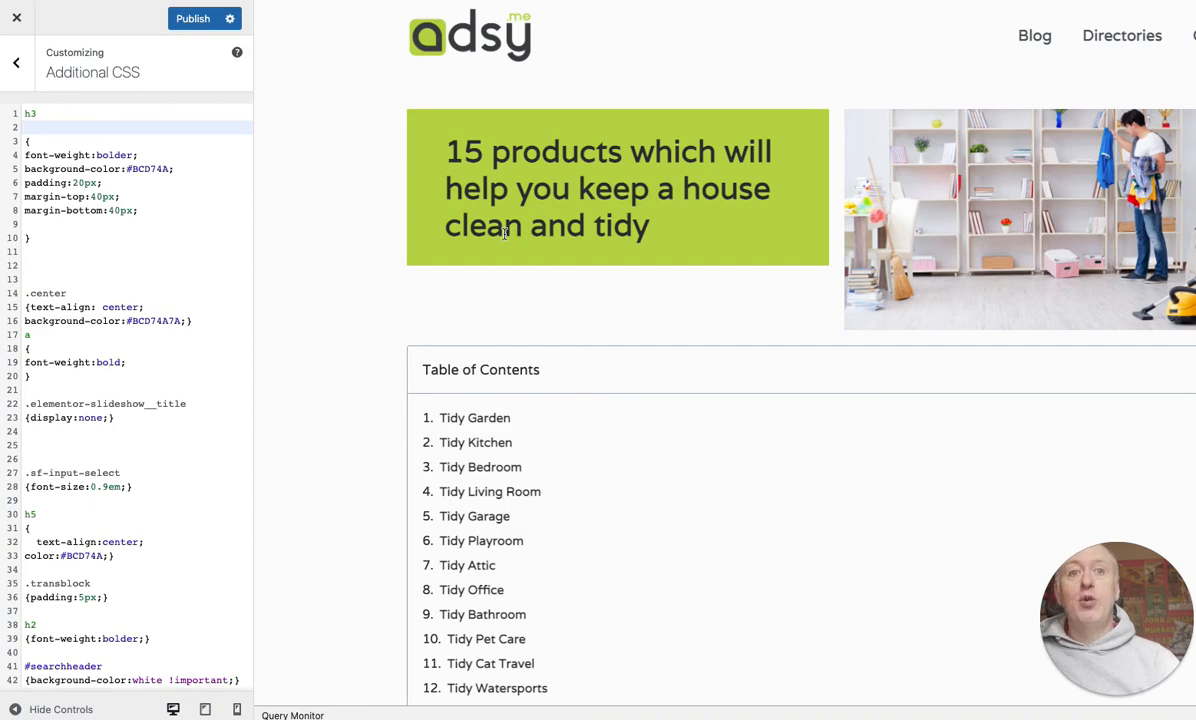
scroll(down, 3)
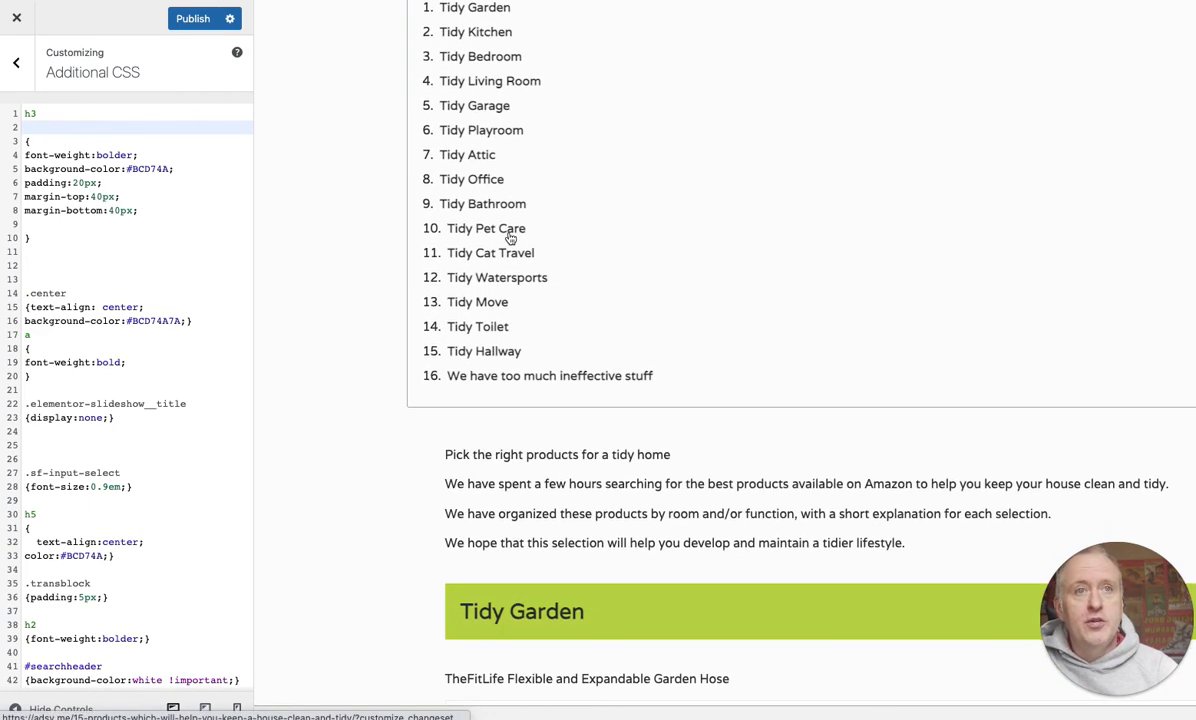